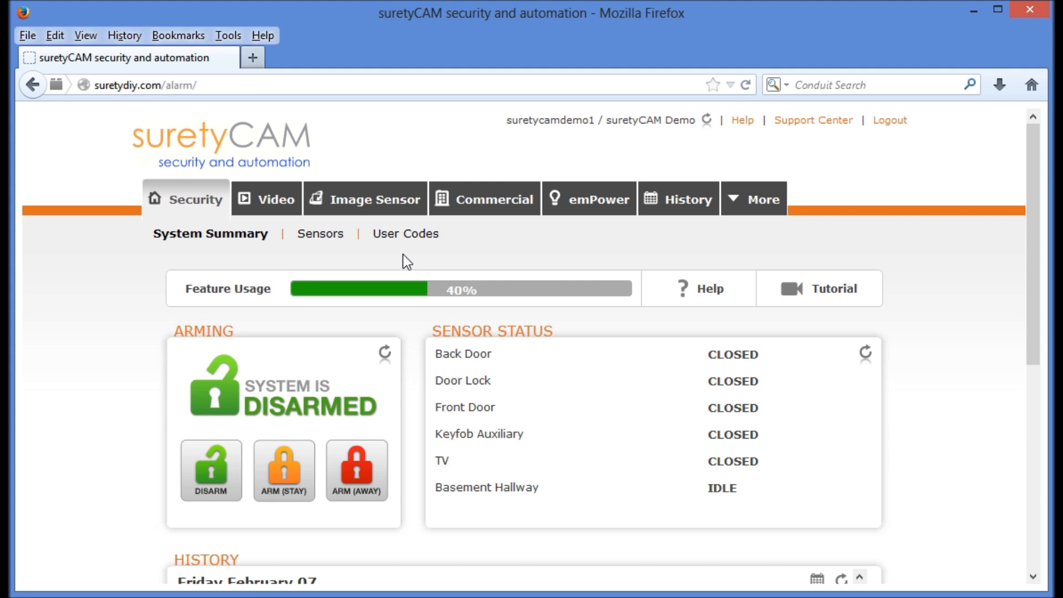
{"action": "mouse_move", "coordinate": [405, 242]}
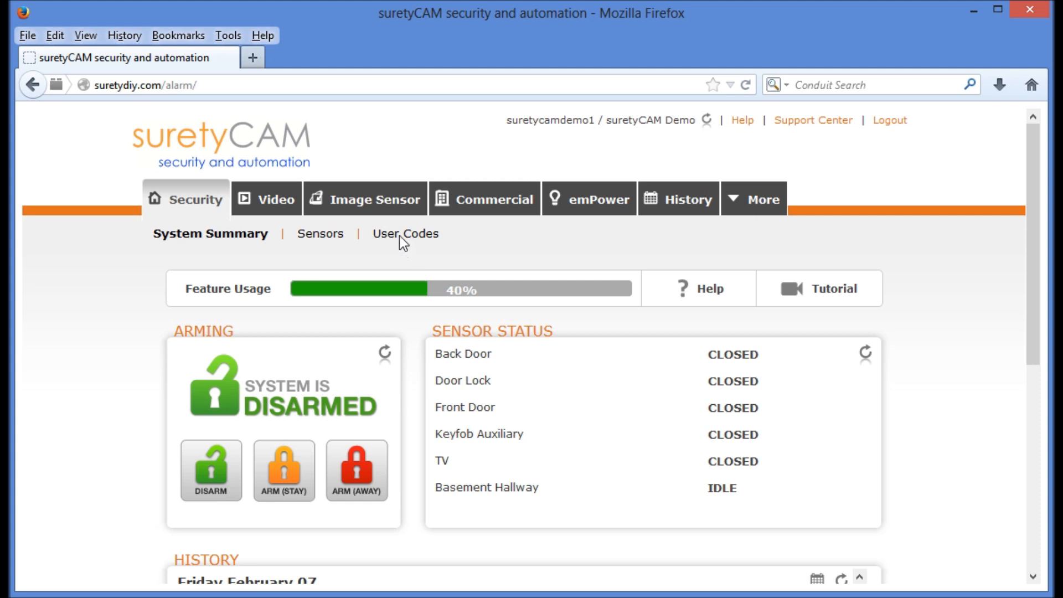
Step: Go to the User Codes page under the Security tab
{"action": "left_click", "coordinate": [405, 234]}
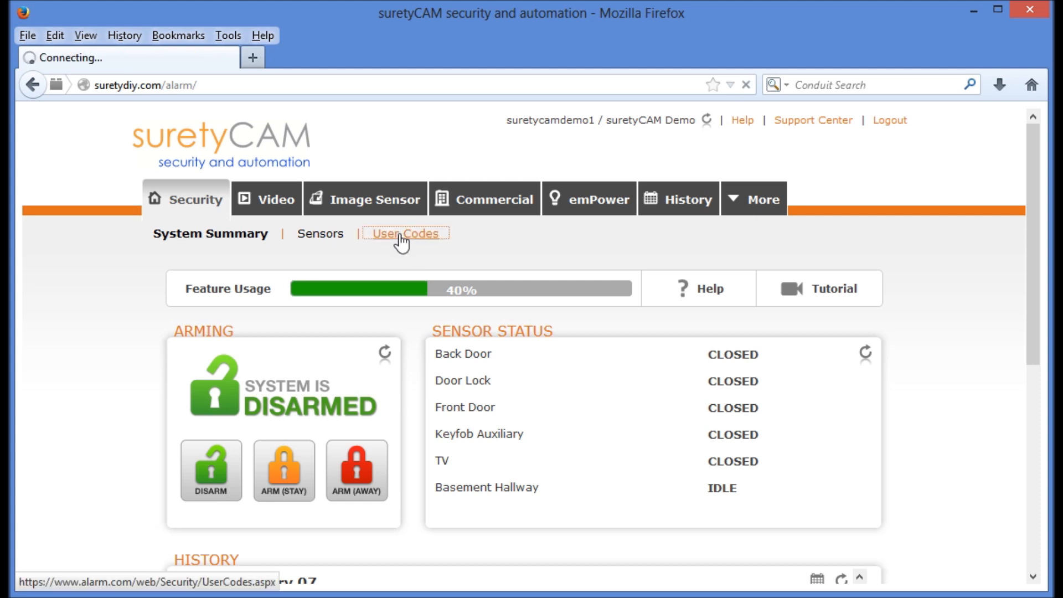
{"action": "left_click", "coordinate": [406, 233]}
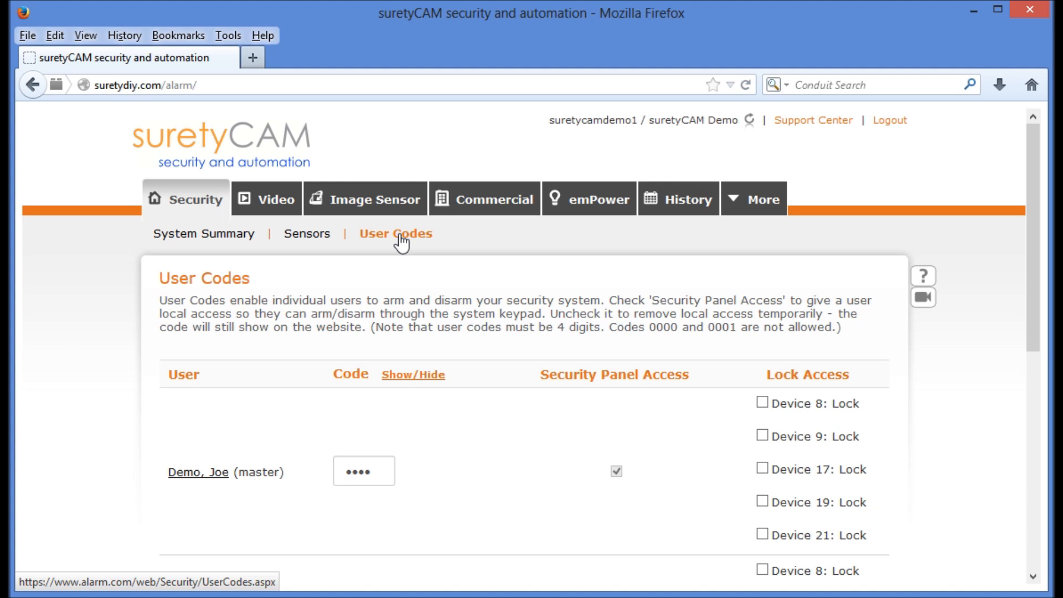
{"action": "mouse_move", "coordinate": [645, 276]}
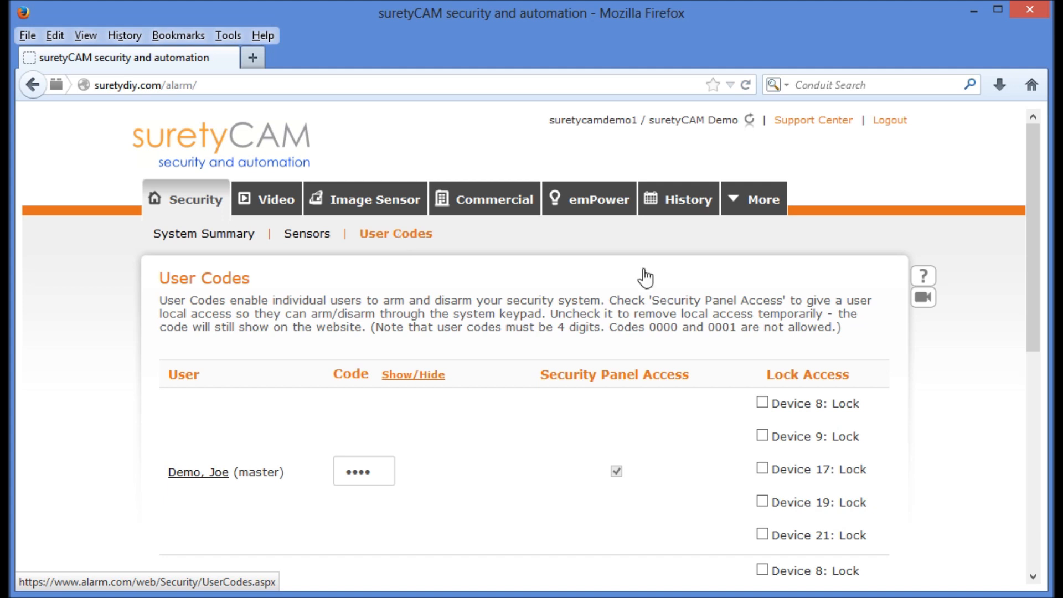
{"action": "mouse_move", "coordinate": [721, 246]}
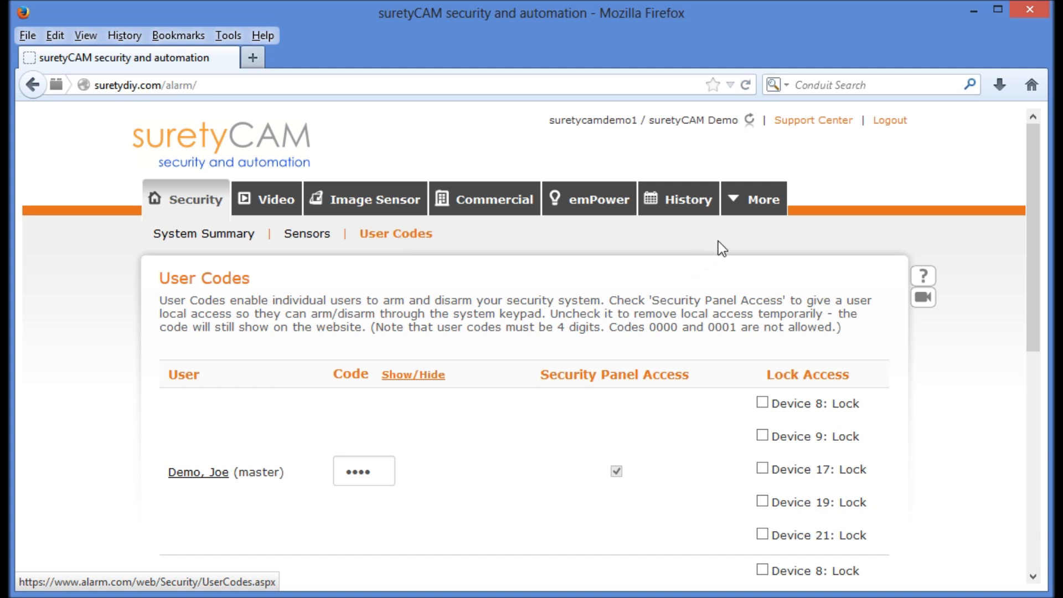
{"action": "mouse_move", "coordinate": [751, 209]}
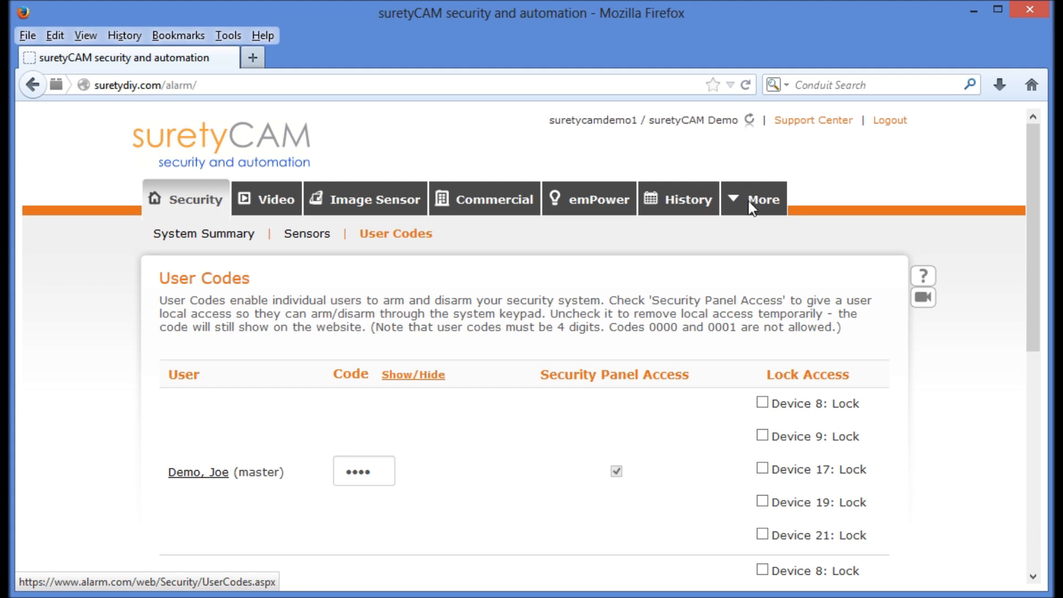
Step: Navigate via More > Profile to the Manage Logins page listing account logins and emails
{"action": "left_click", "coordinate": [760, 198]}
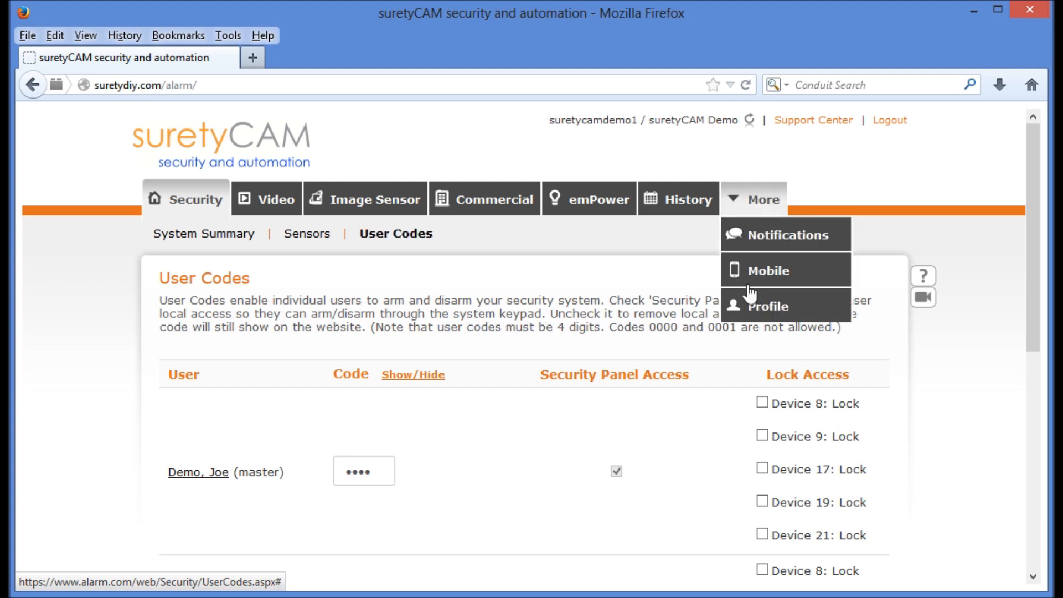
{"action": "mouse_move", "coordinate": [762, 319]}
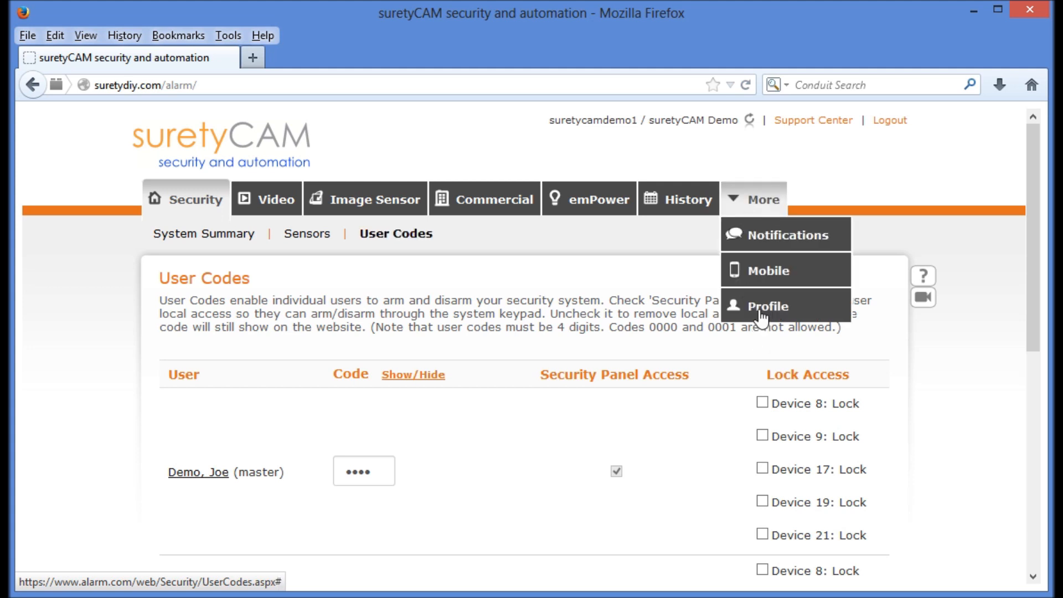
{"action": "left_click", "coordinate": [766, 305]}
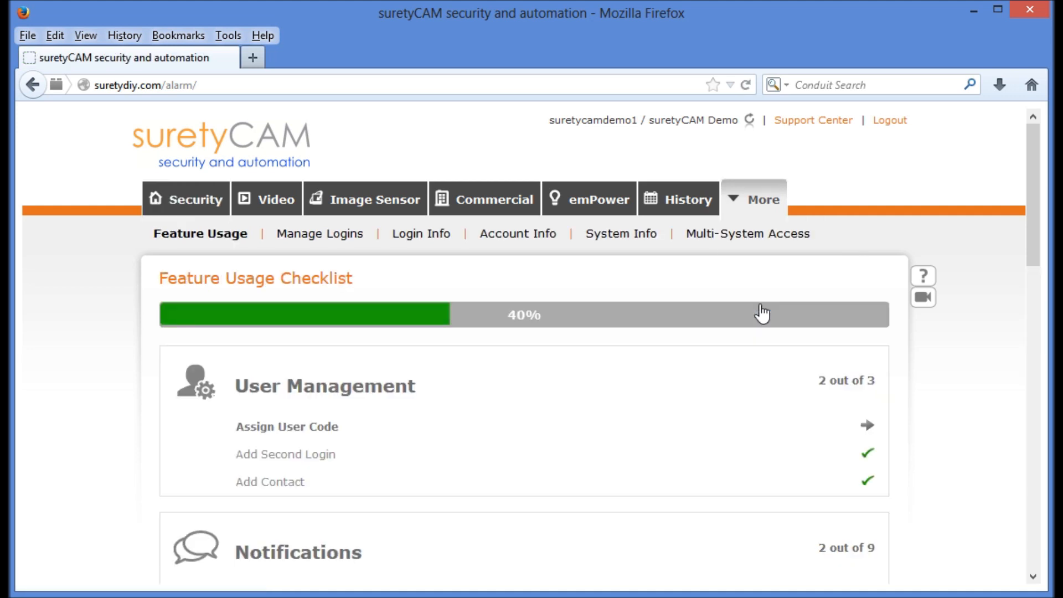
{"action": "mouse_move", "coordinate": [414, 235]}
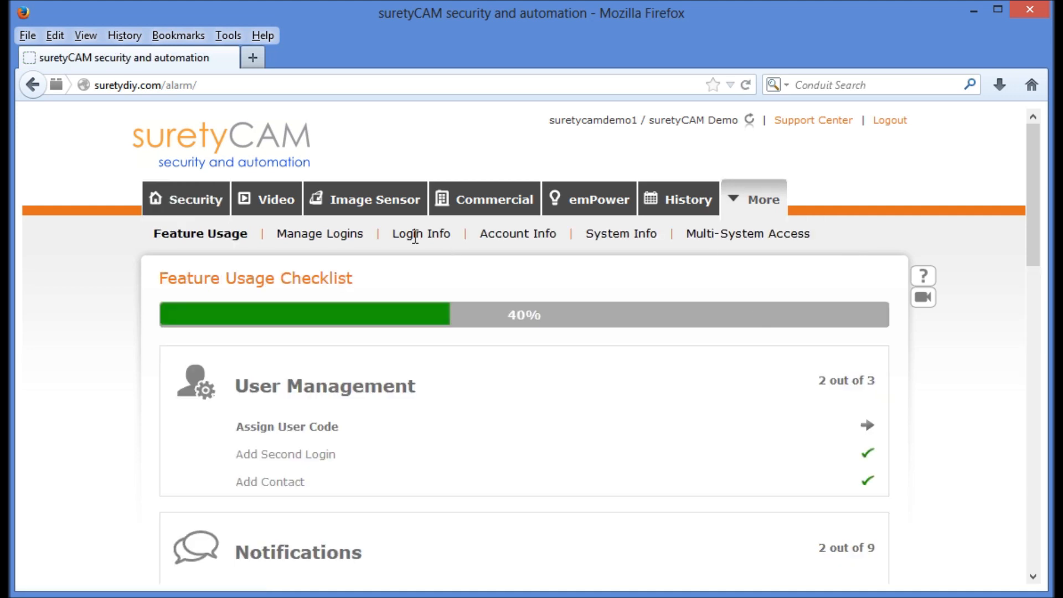
{"action": "mouse_move", "coordinate": [319, 234]}
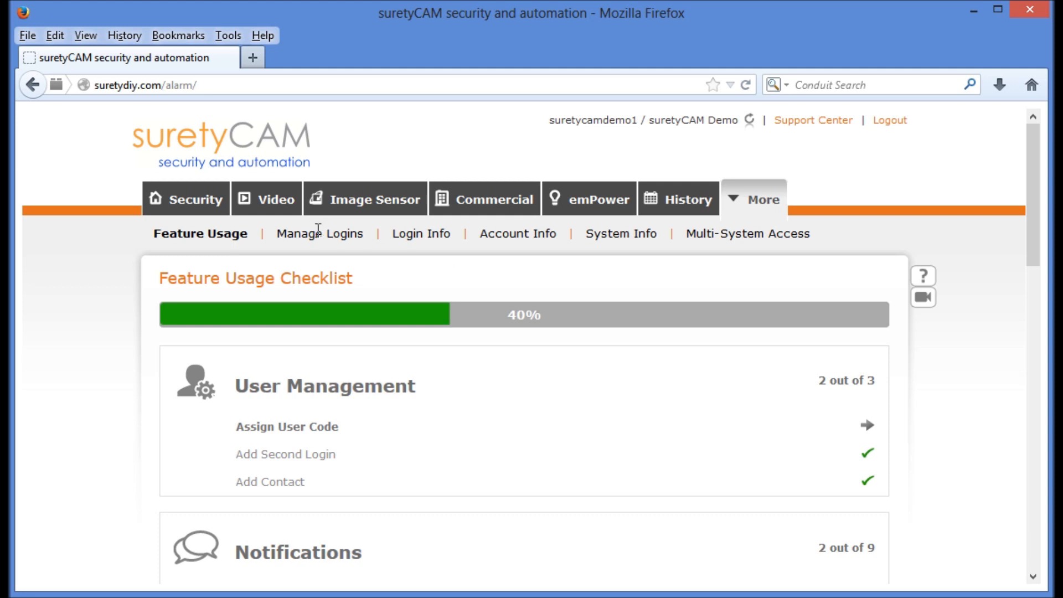
{"action": "left_click", "coordinate": [319, 233]}
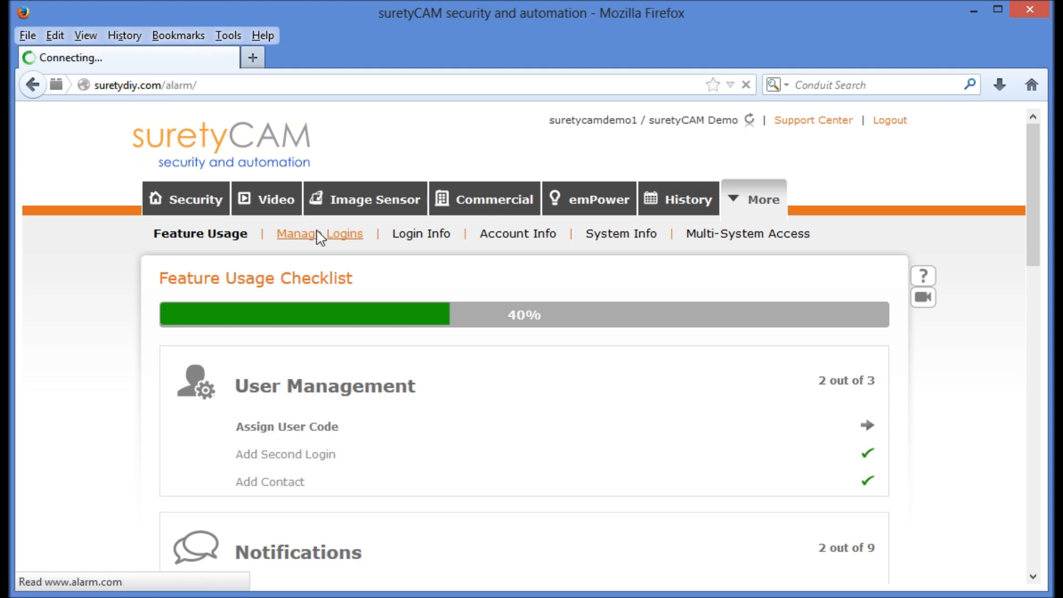
{"action": "left_click", "coordinate": [319, 234]}
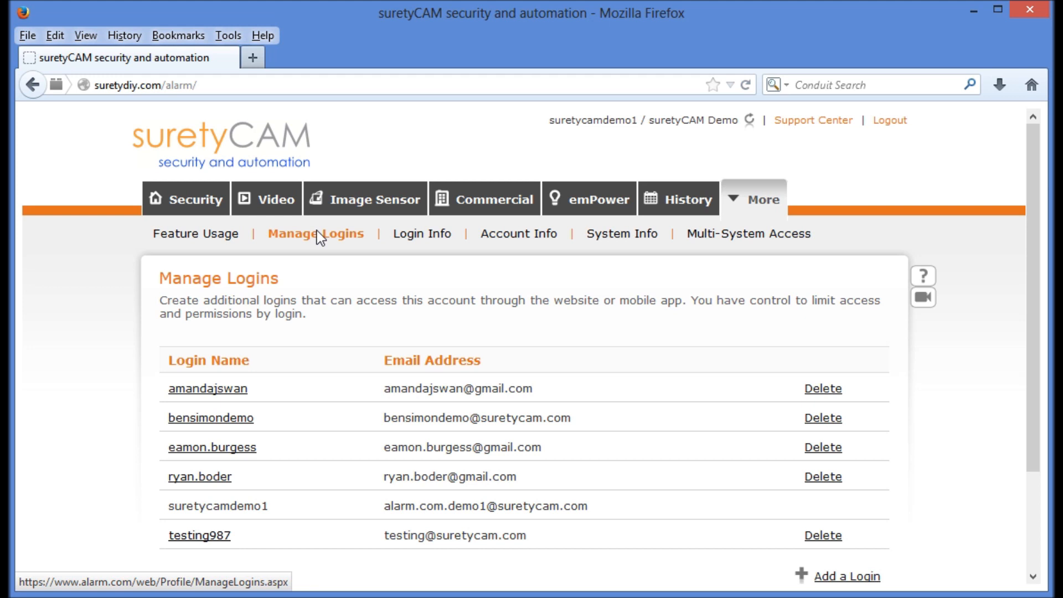
{"action": "mouse_move", "coordinate": [831, 575]}
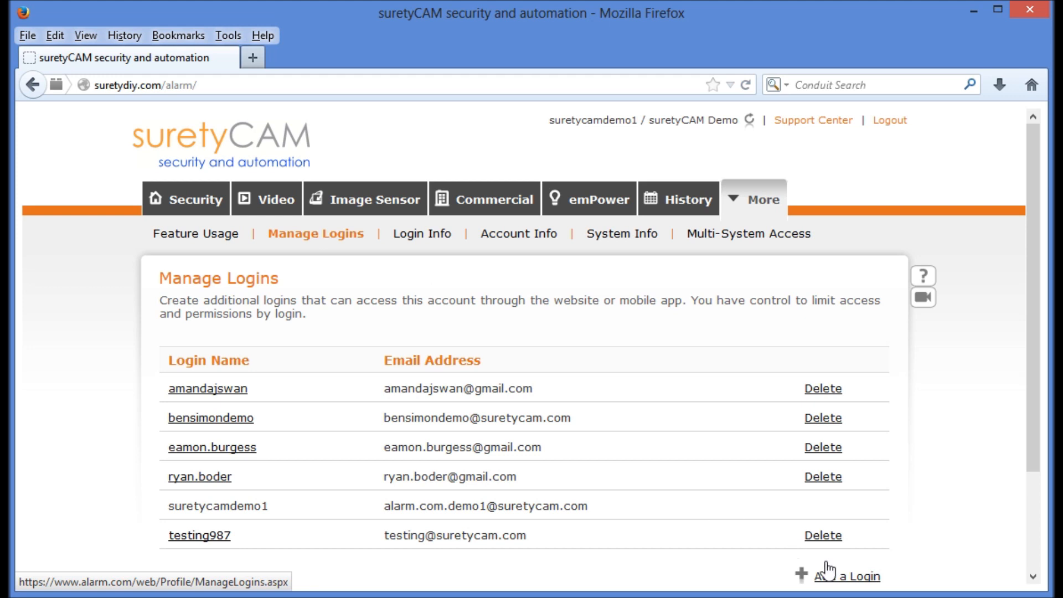
{"action": "mouse_move", "coordinate": [830, 580]}
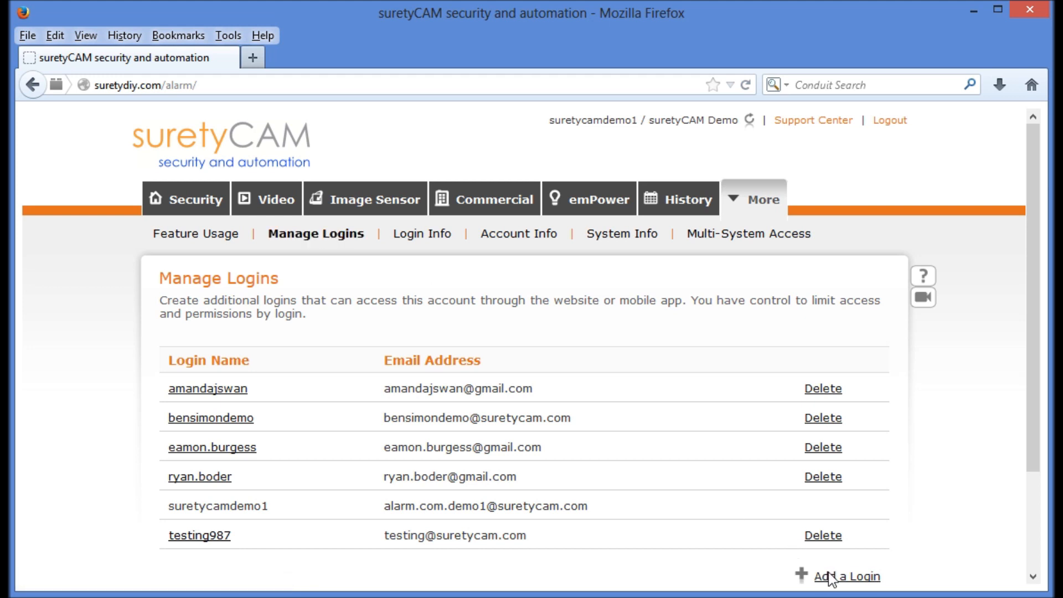
{"action": "left_click", "coordinate": [851, 576]}
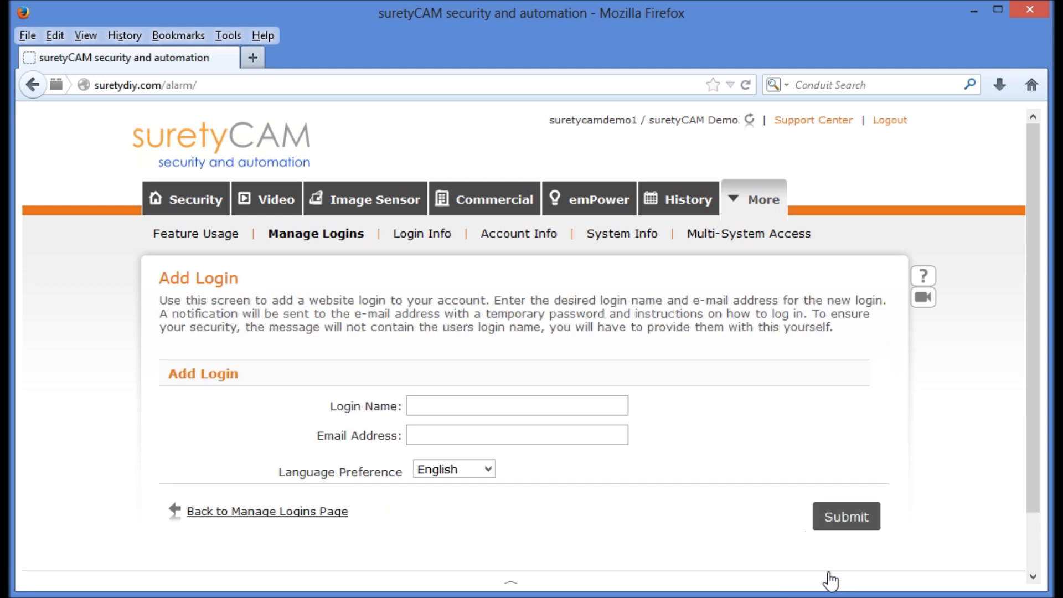
{"action": "type", "text": "o"}
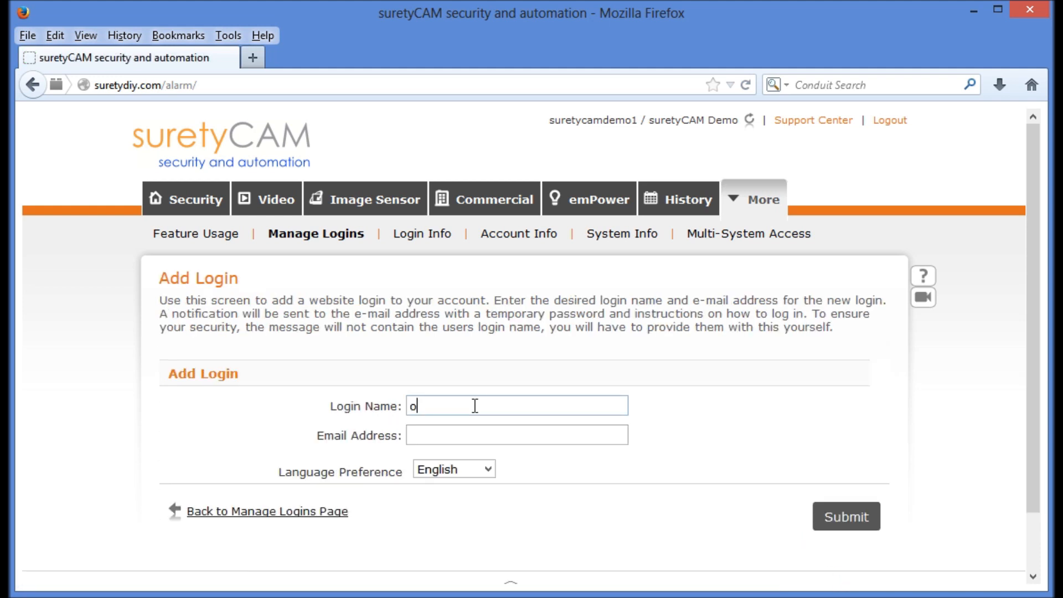
{"action": "type", "text": "n"}
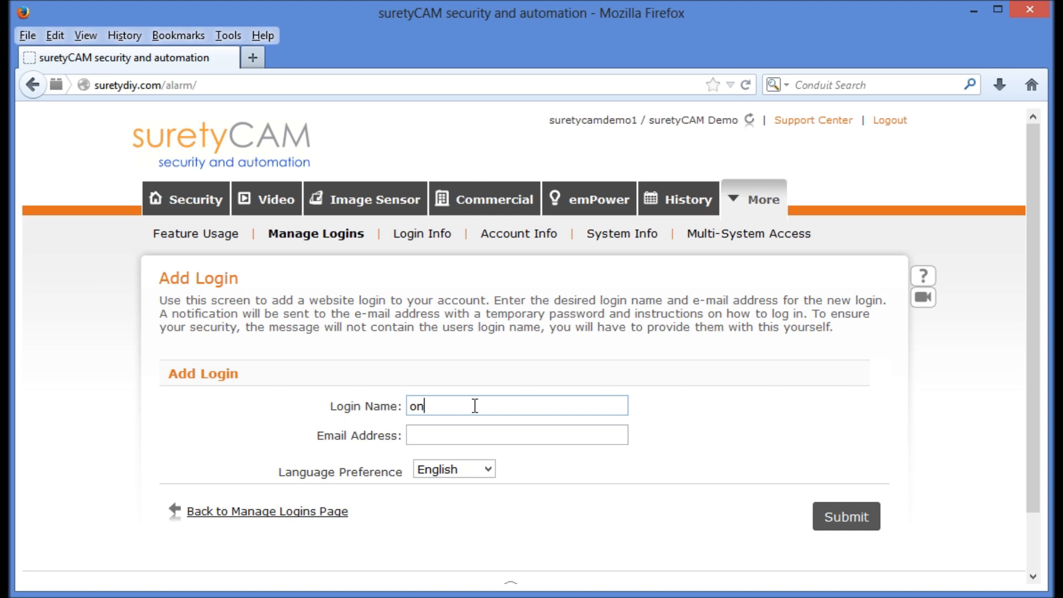
{"action": "mouse_move", "coordinate": [468, 431]}
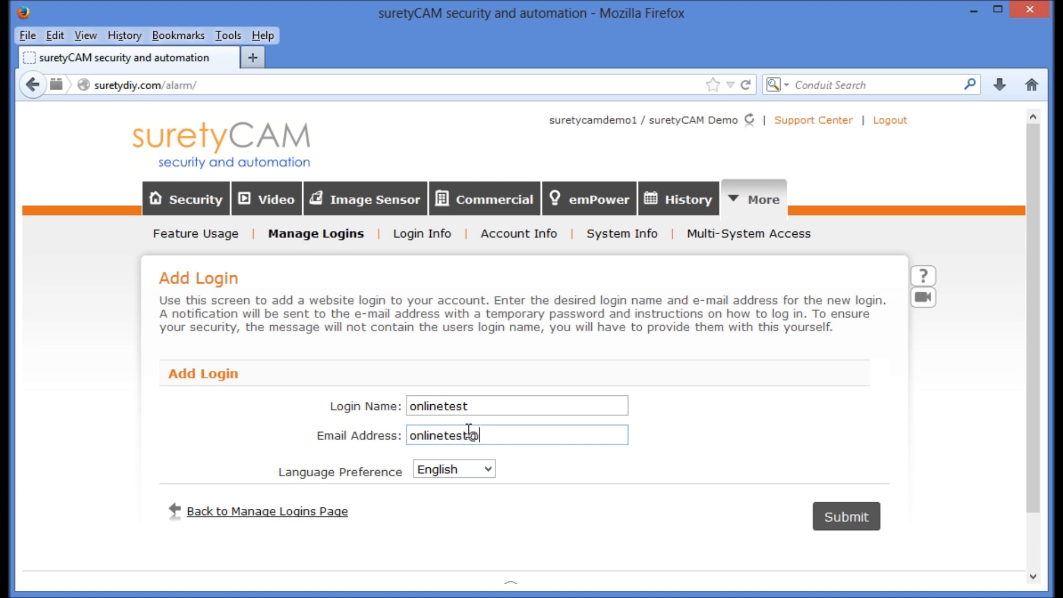
{"action": "type", "text": "suretyca"}
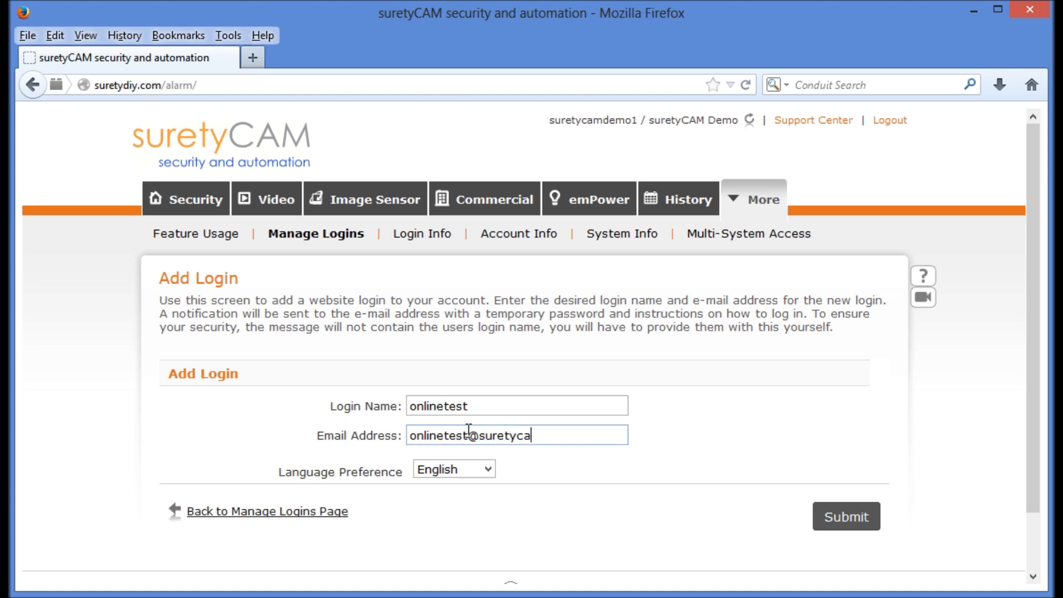
{"action": "type", "text": "m.com"}
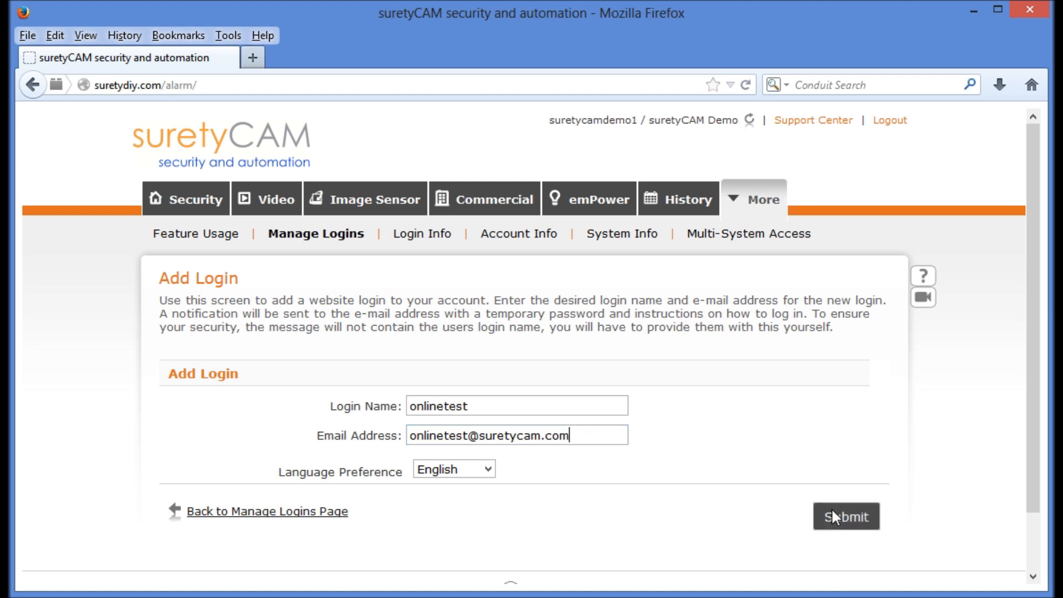
{"action": "left_click", "coordinate": [845, 516]}
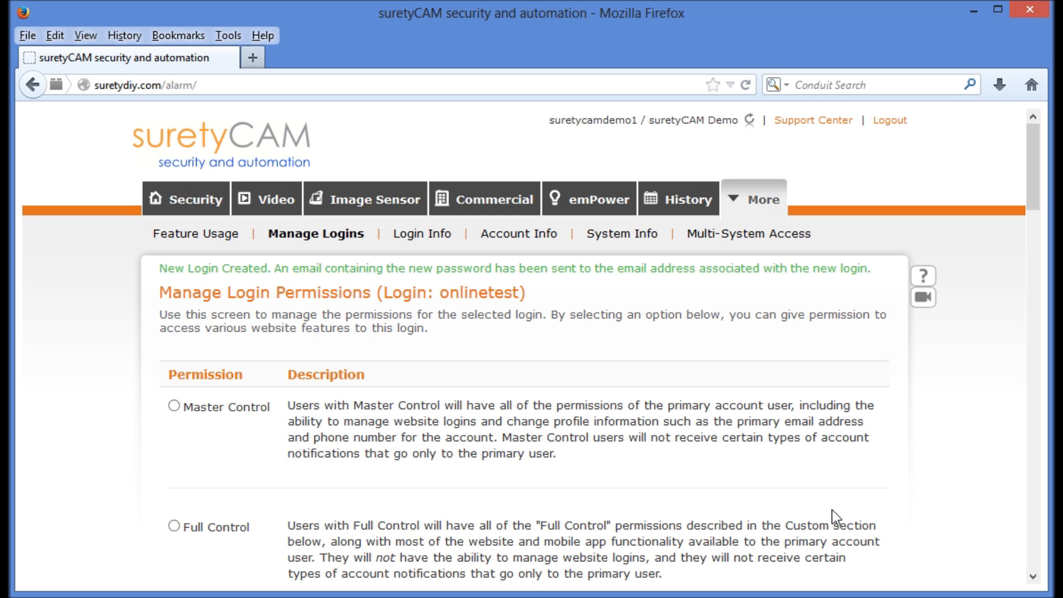
Step: Choose Master Control as the permission level for the onlinetest login
{"action": "left_click", "coordinate": [173, 392]}
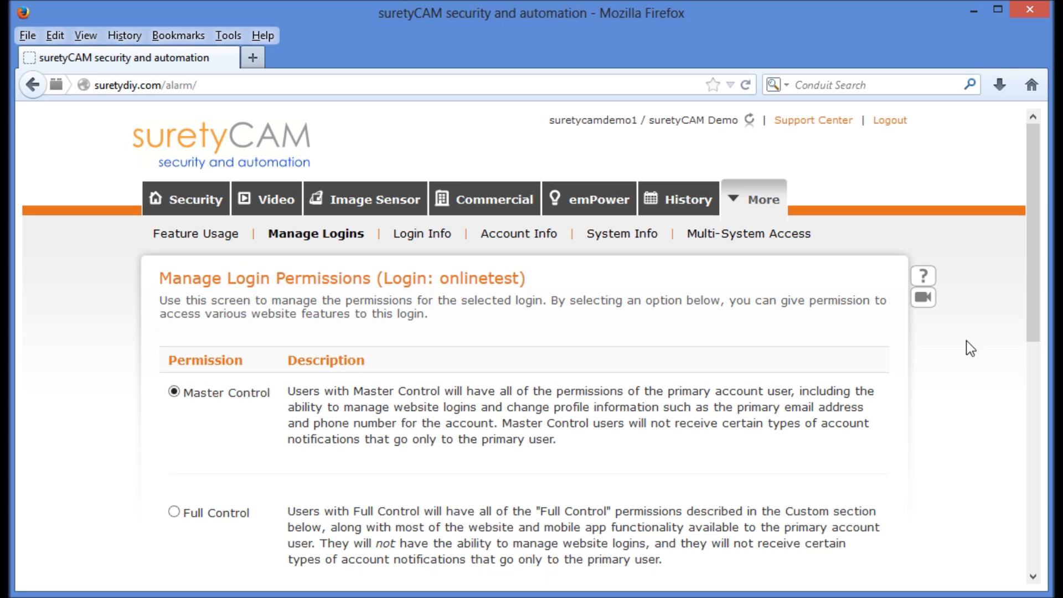
{"action": "scroll", "scroll_direction": "down", "scroll_amount": 3}
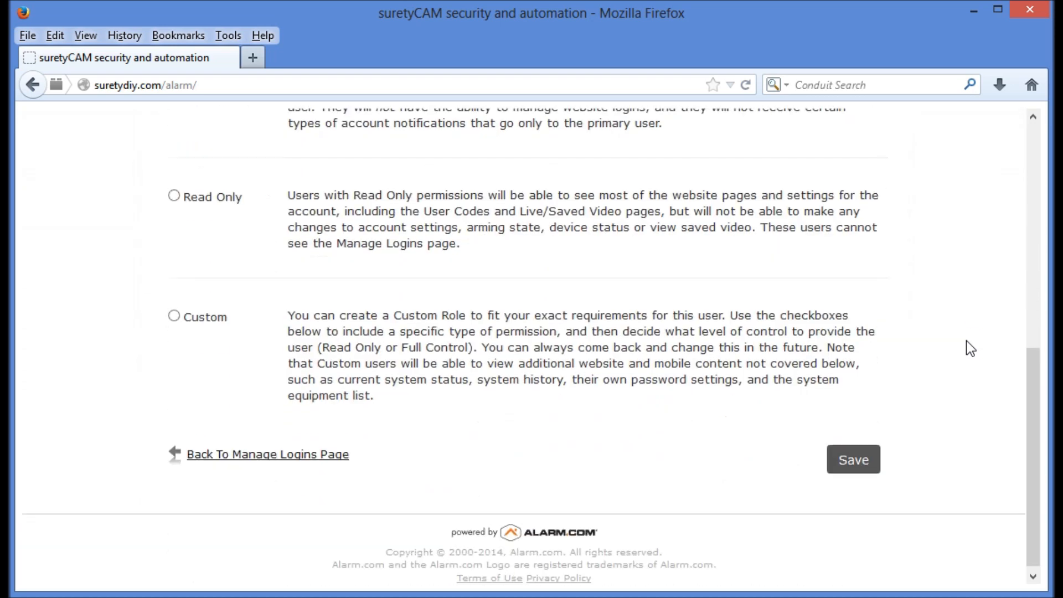
{"action": "scroll", "scroll_direction": "up", "scroll_amount": 3}
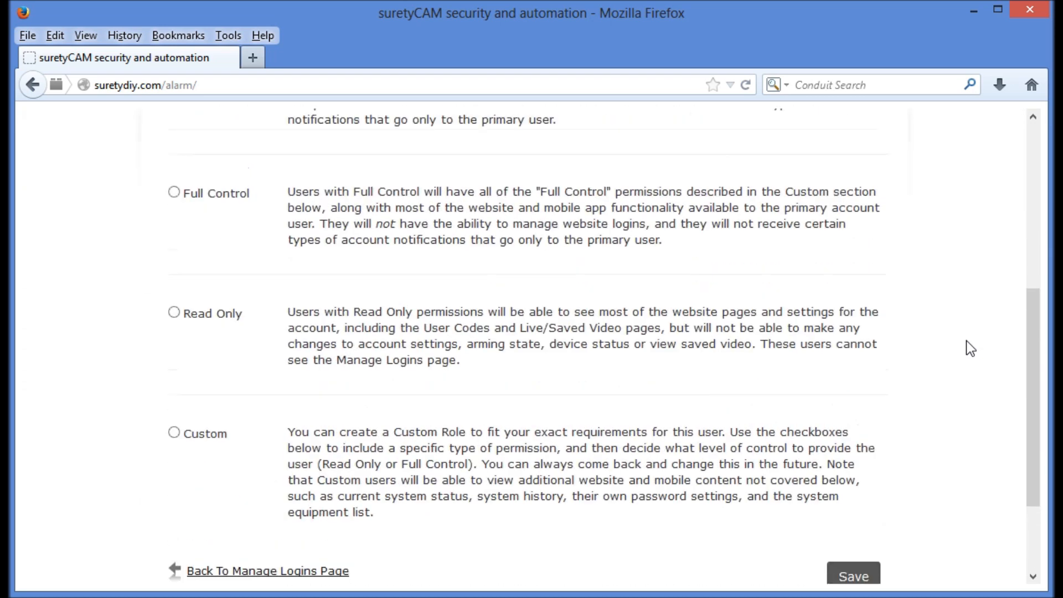
{"action": "scroll", "scroll_direction": "up", "scroll_amount": 3}
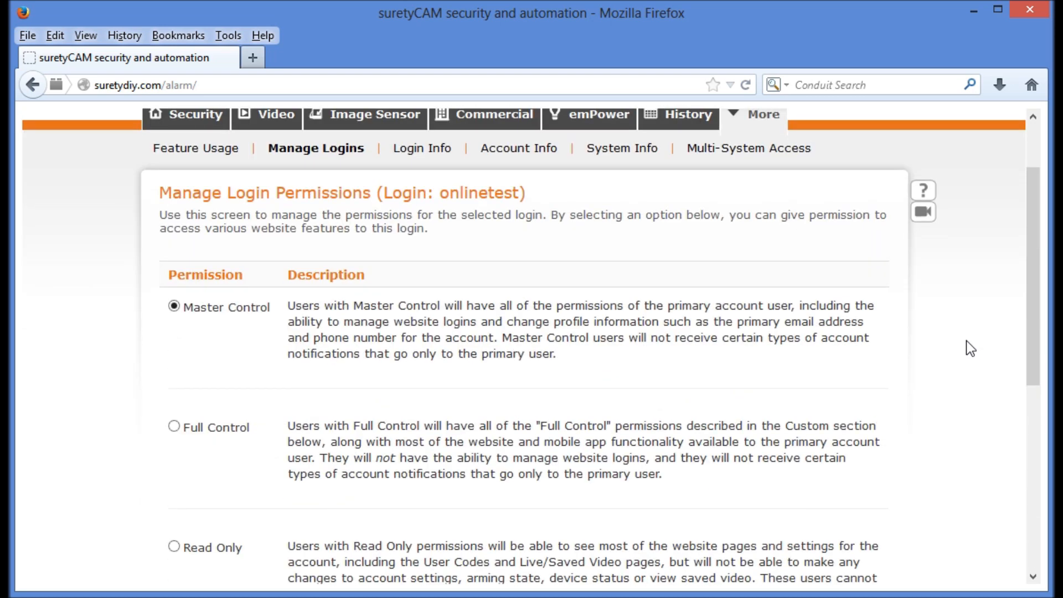
{"action": "scroll", "scroll_direction": "up", "scroll_amount": 3}
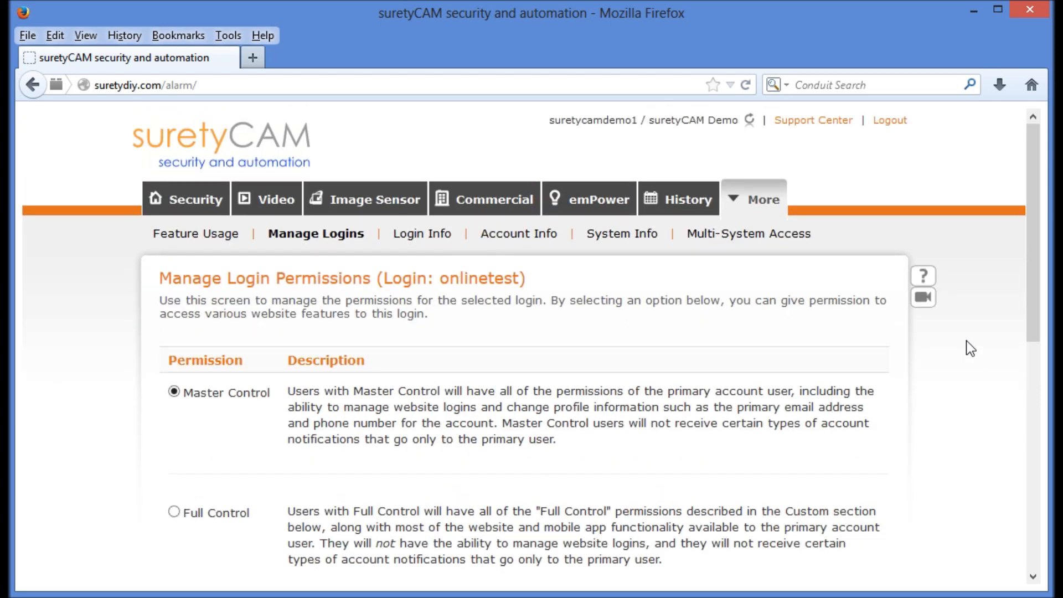
{"action": "scroll", "scroll_direction": "down", "scroll_amount": 3}
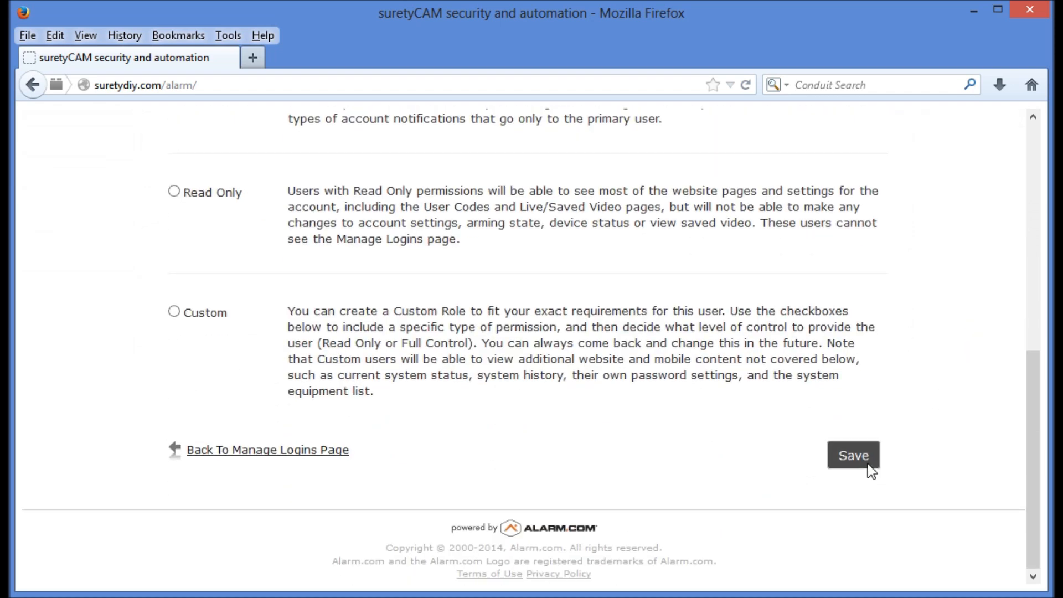
Step: Save the Master Control permission for onlinetest and return to the logins list
{"action": "left_click", "coordinate": [853, 455]}
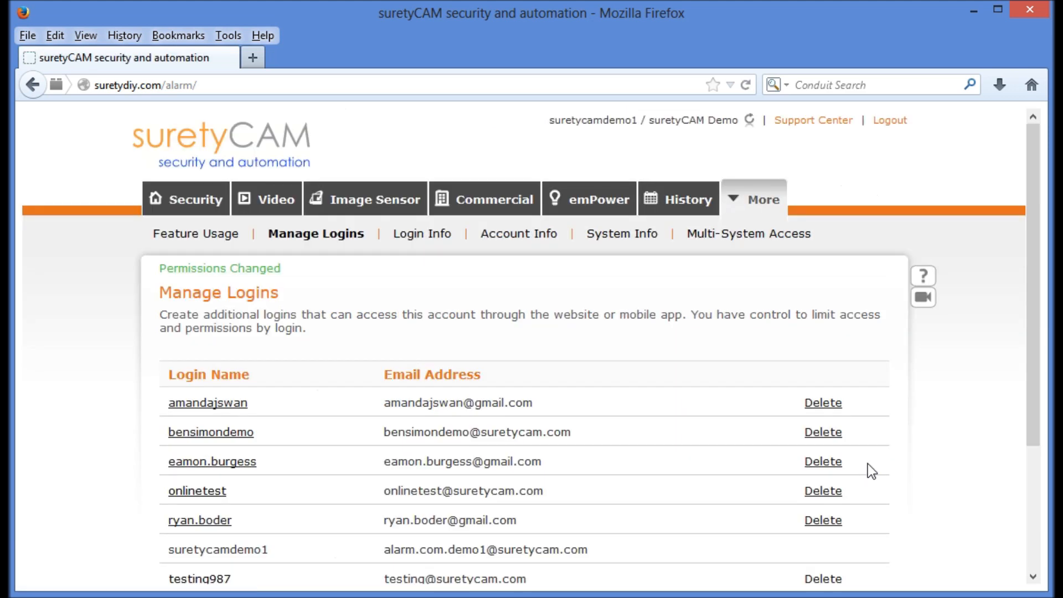
{"action": "mouse_move", "coordinate": [1030, 416]}
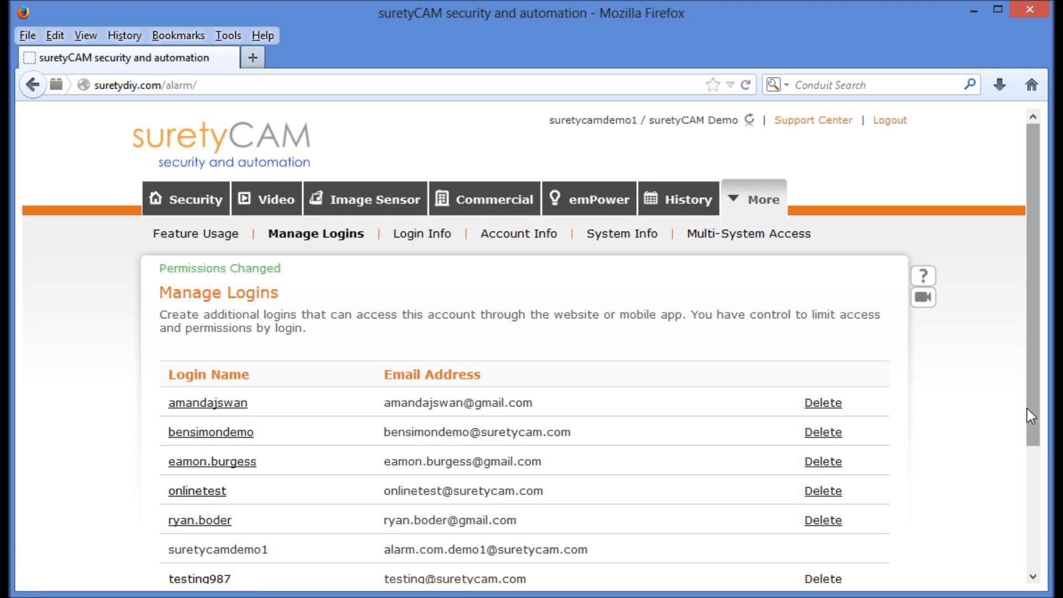
{"action": "mouse_move", "coordinate": [1020, 412]}
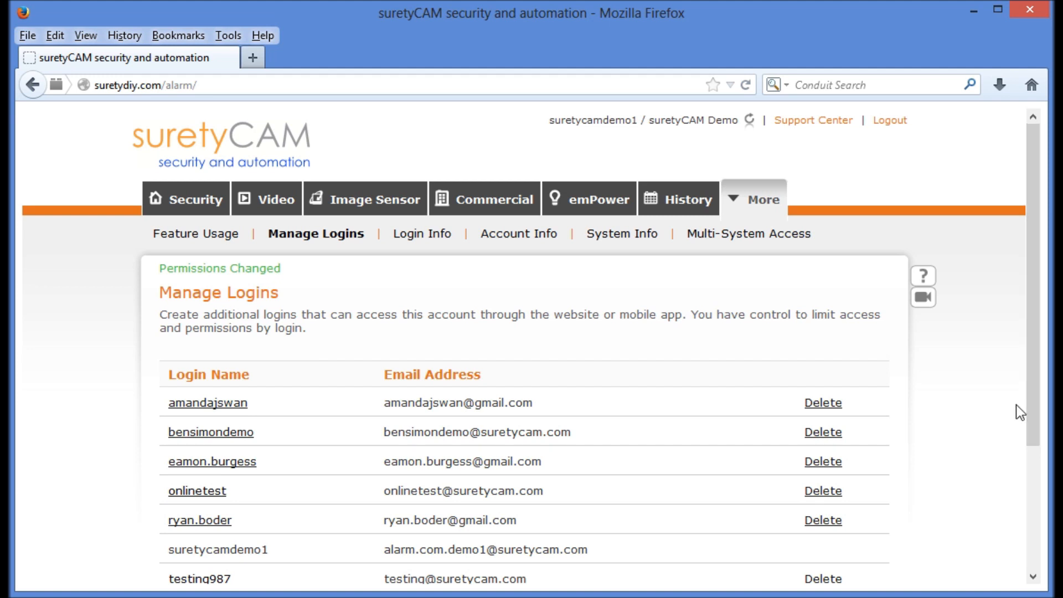
{"action": "mouse_move", "coordinate": [968, 442]}
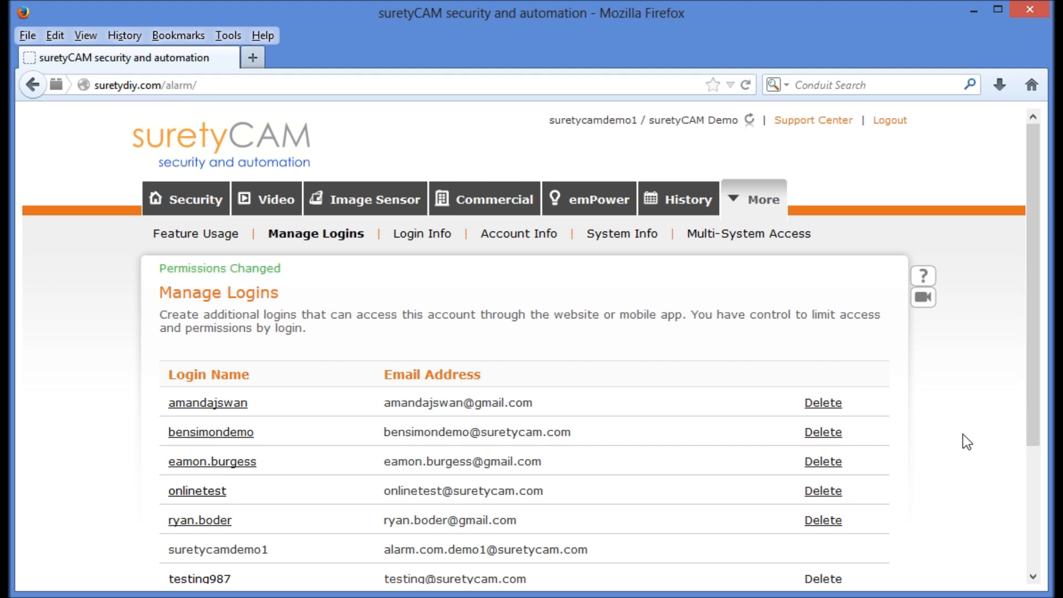
{"action": "mouse_move", "coordinate": [814, 496]}
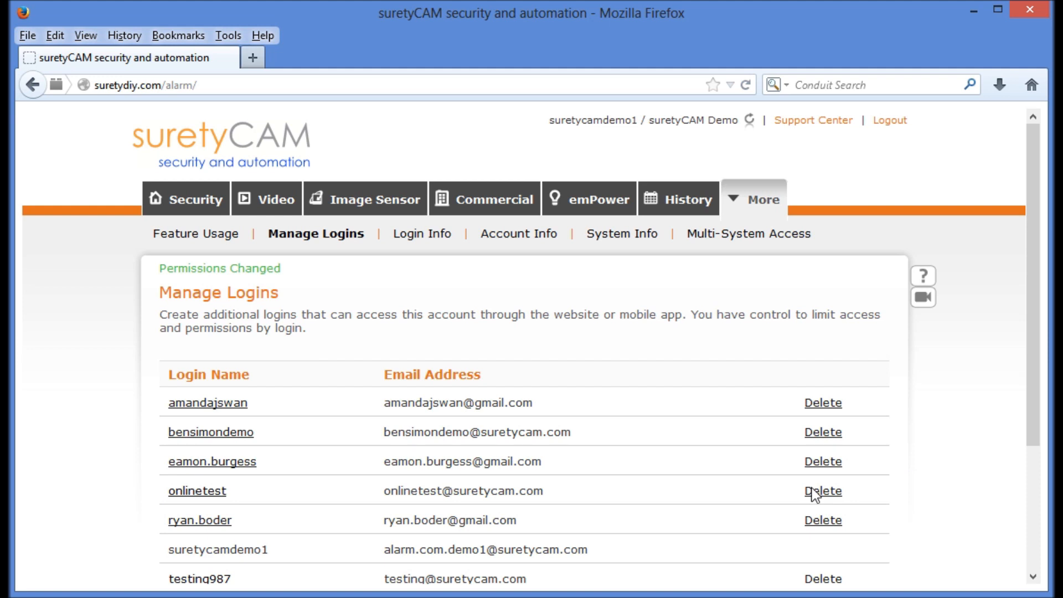
Step: Delete the onlinetest login and confirm the removal
{"action": "left_click", "coordinate": [823, 491]}
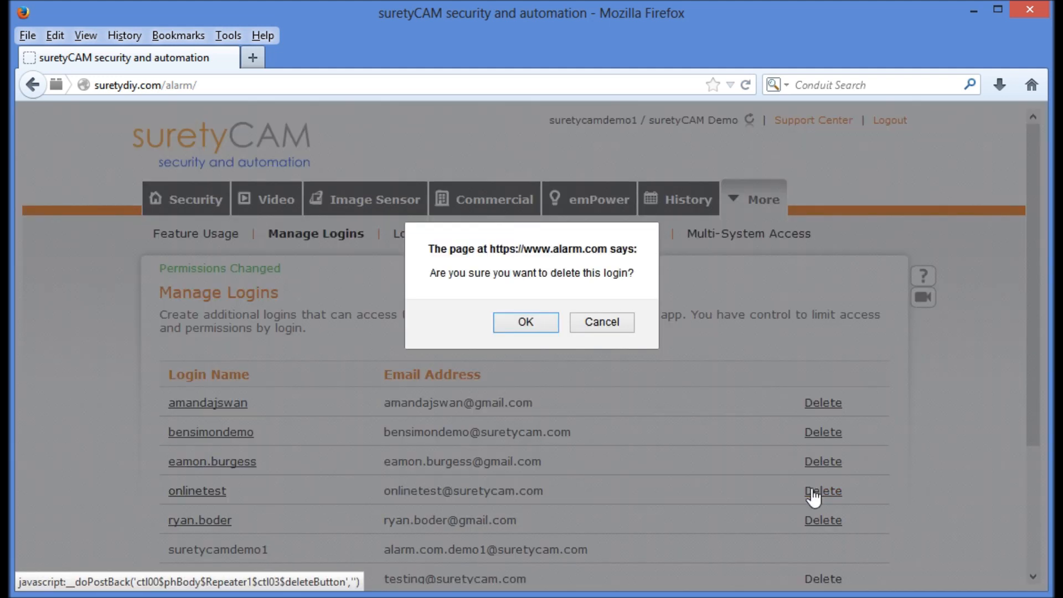
{"action": "mouse_move", "coordinate": [512, 306]}
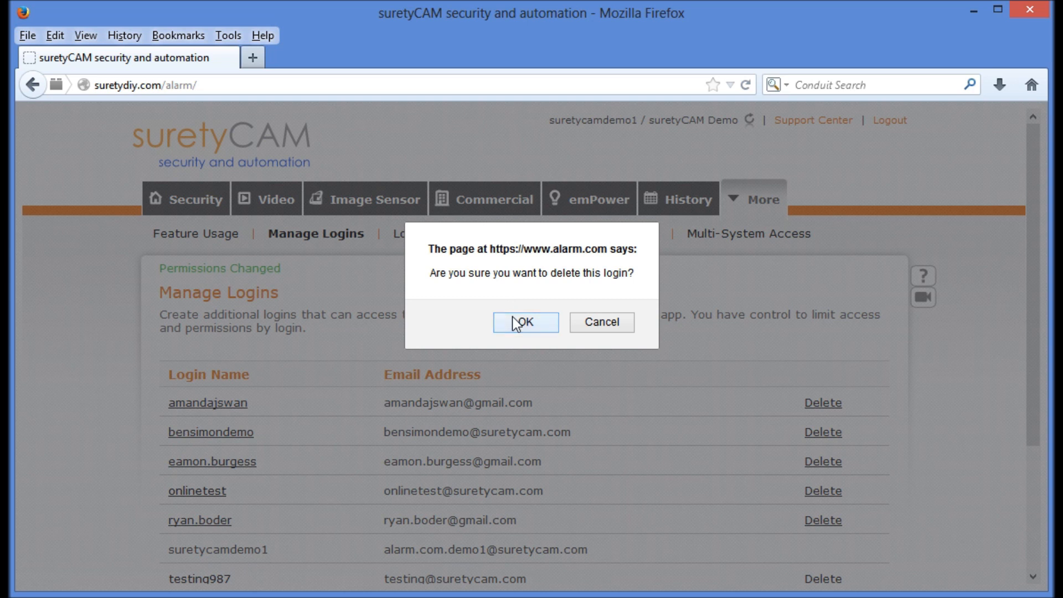
{"action": "left_click", "coordinate": [525, 323]}
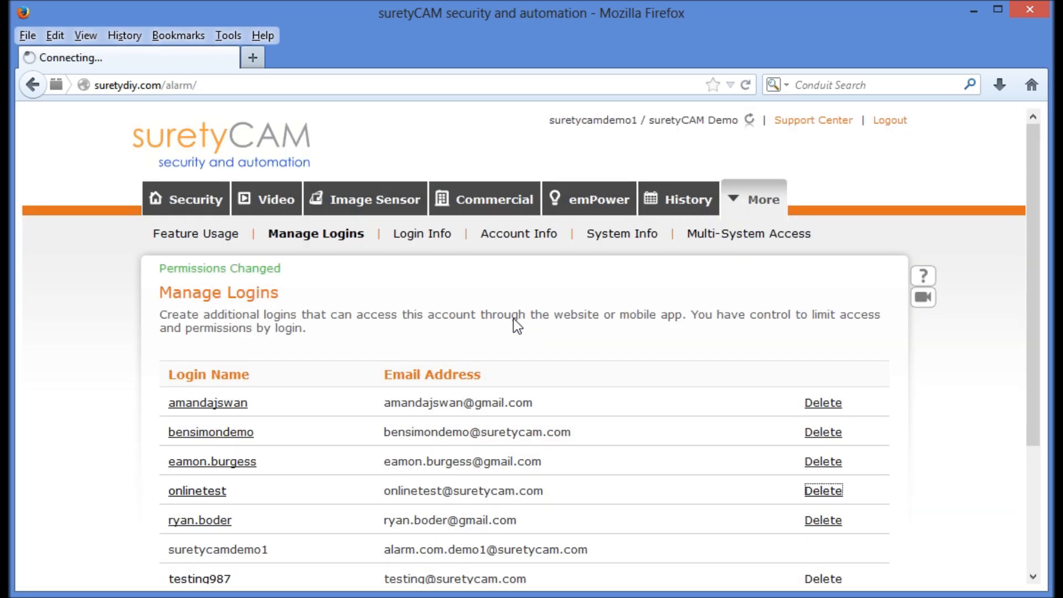
{"action": "left_click", "coordinate": [823, 491]}
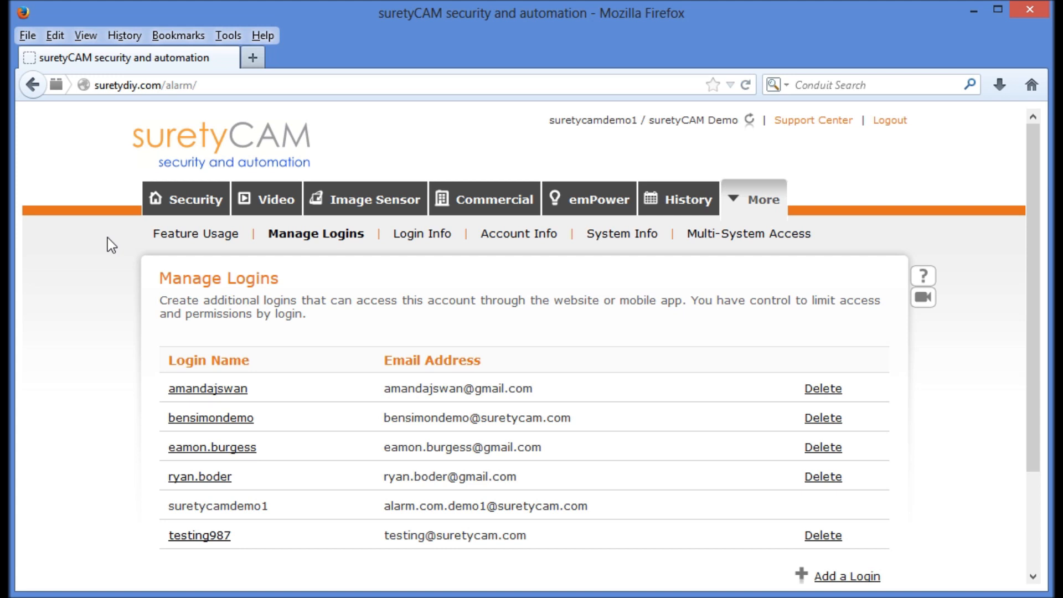
{"action": "mouse_move", "coordinate": [247, 195]}
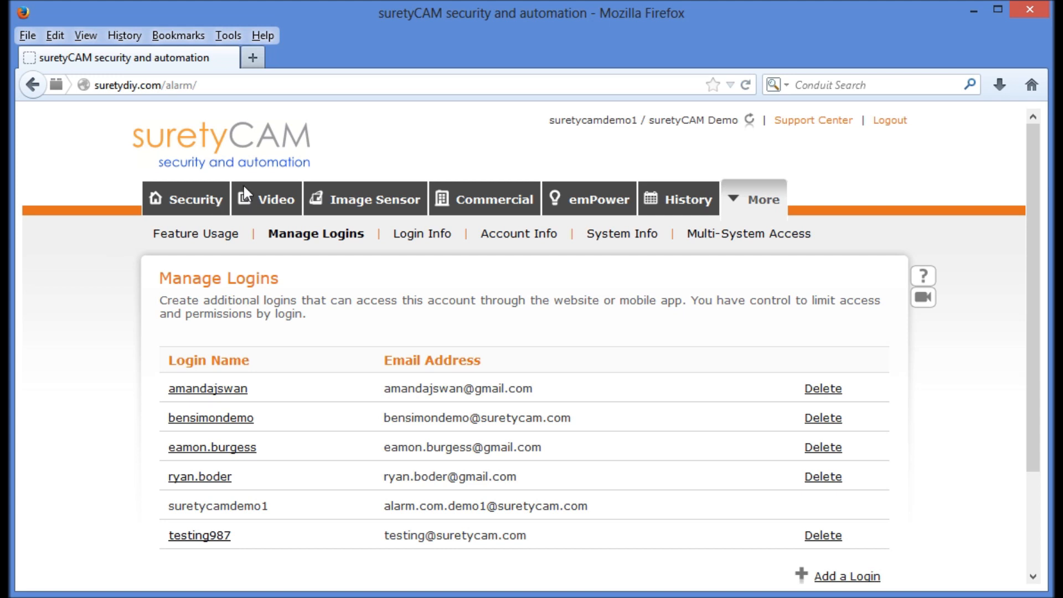
{"action": "mouse_move", "coordinate": [193, 201]}
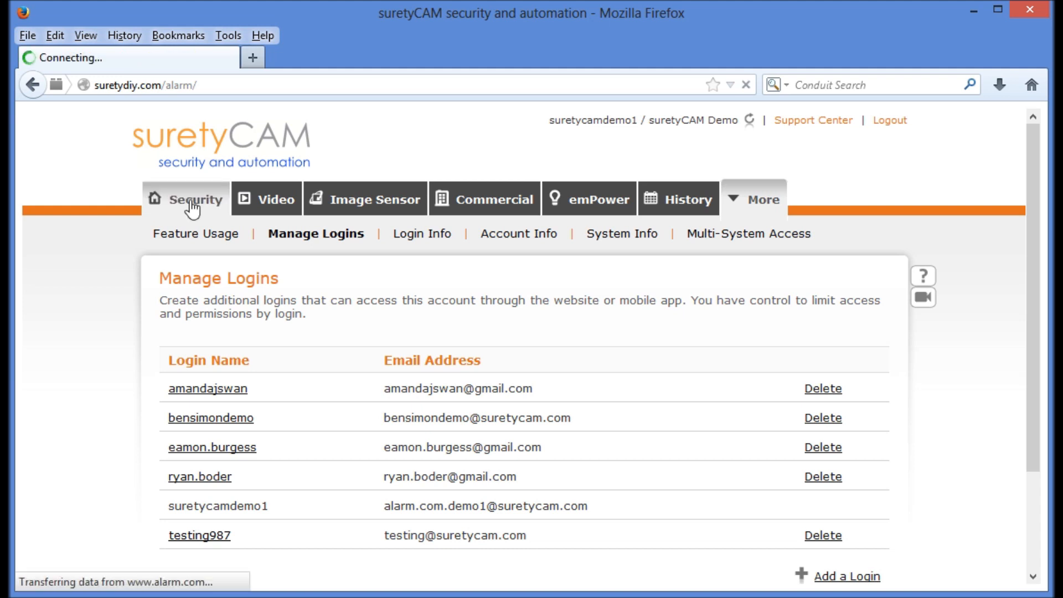
{"action": "left_click", "coordinate": [195, 199]}
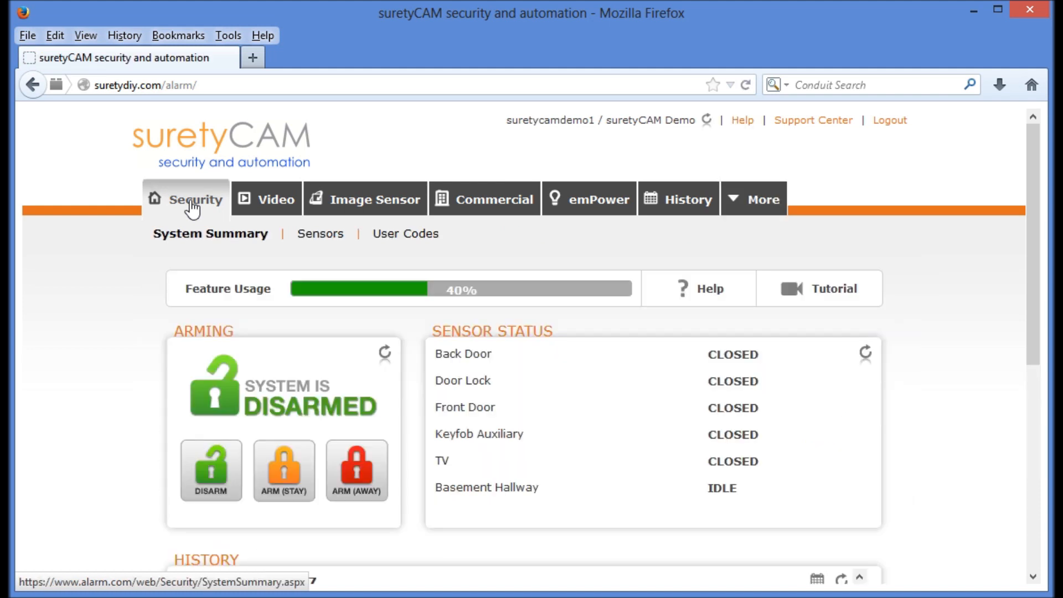
{"action": "mouse_move", "coordinate": [372, 235]}
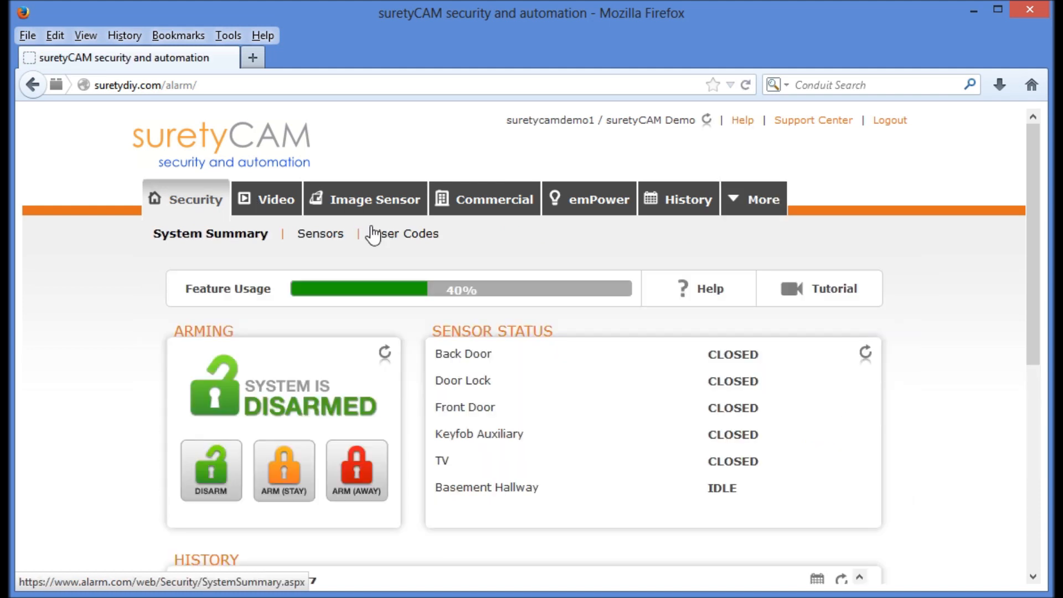
{"action": "left_click", "coordinate": [410, 233]}
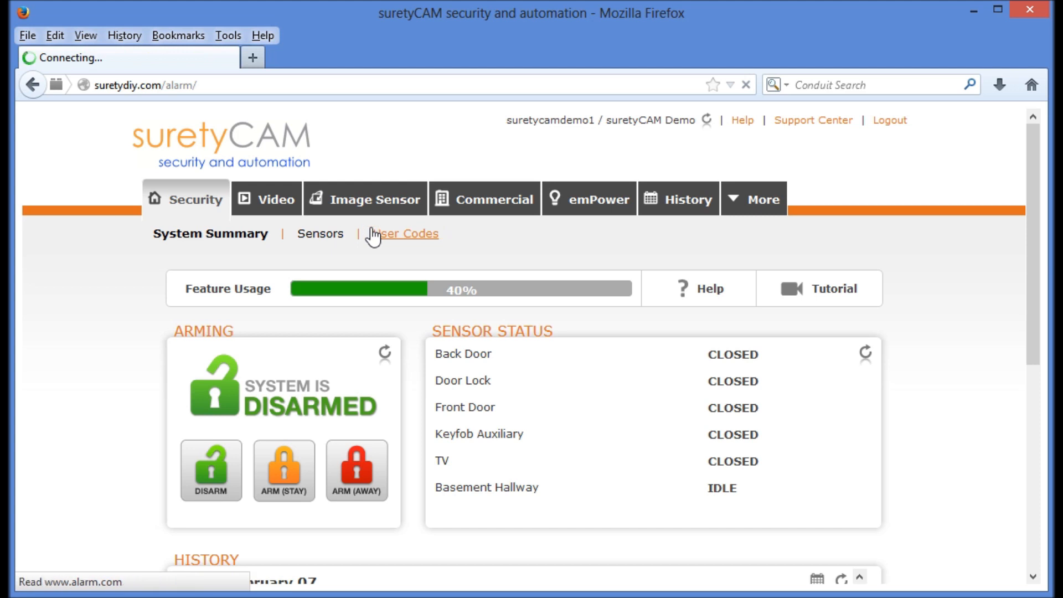
{"action": "left_click", "coordinate": [404, 234]}
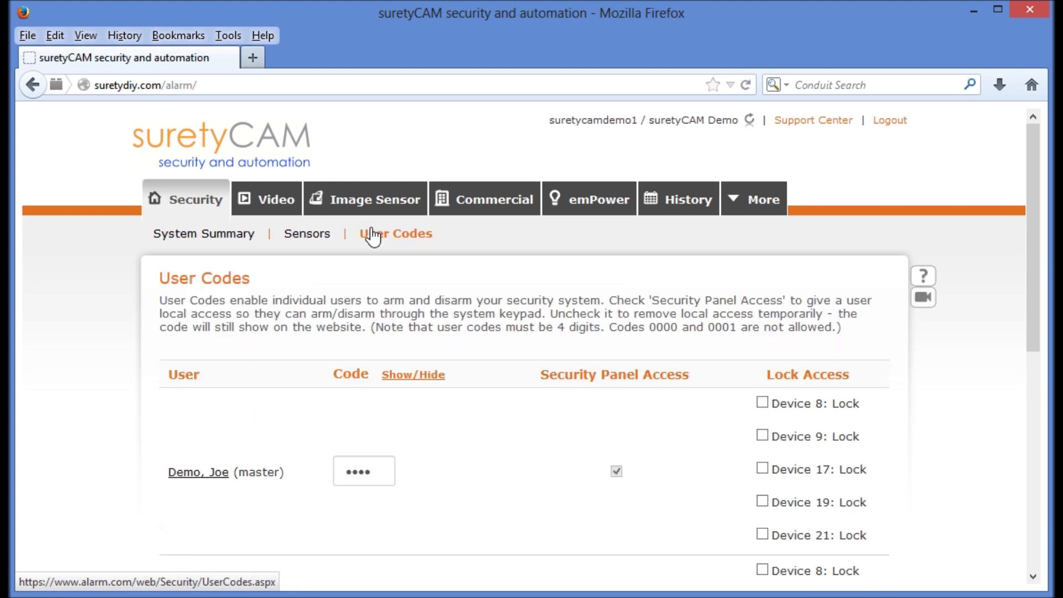
{"action": "mouse_move", "coordinate": [663, 265]}
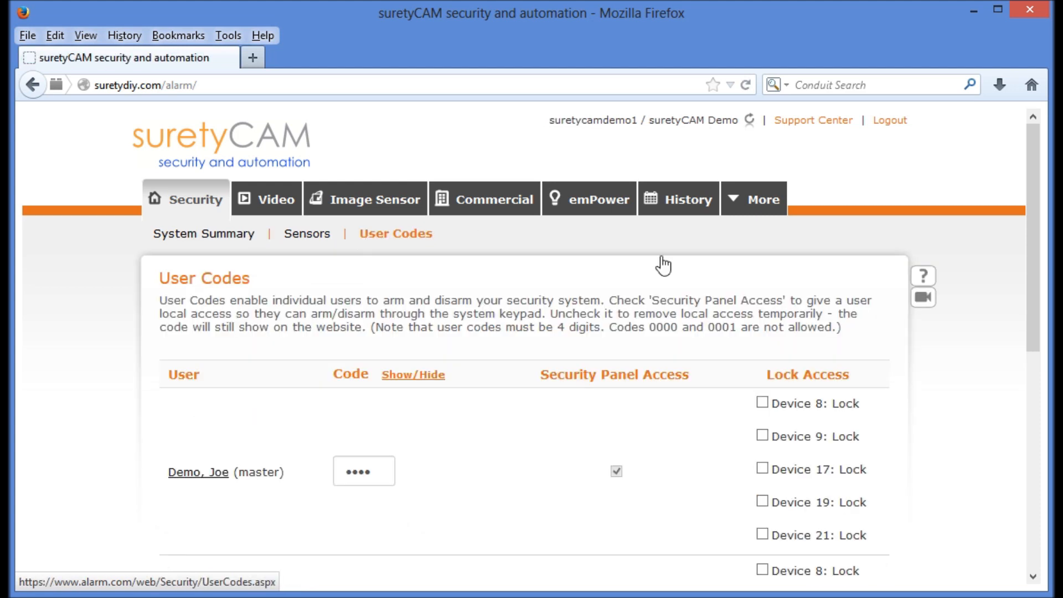
{"action": "mouse_move", "coordinate": [788, 290]}
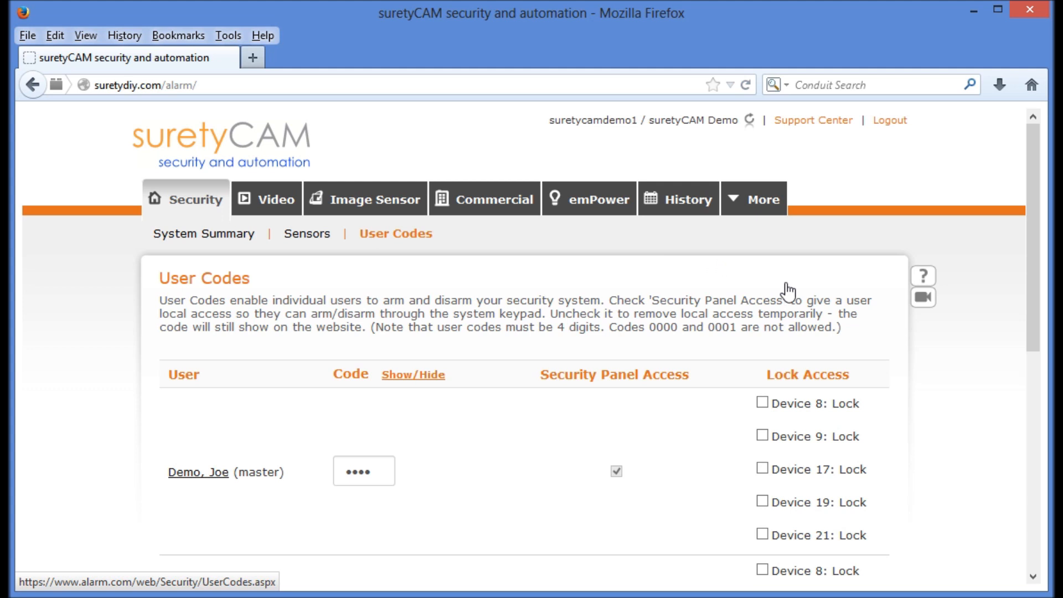
{"action": "mouse_move", "coordinate": [868, 352]}
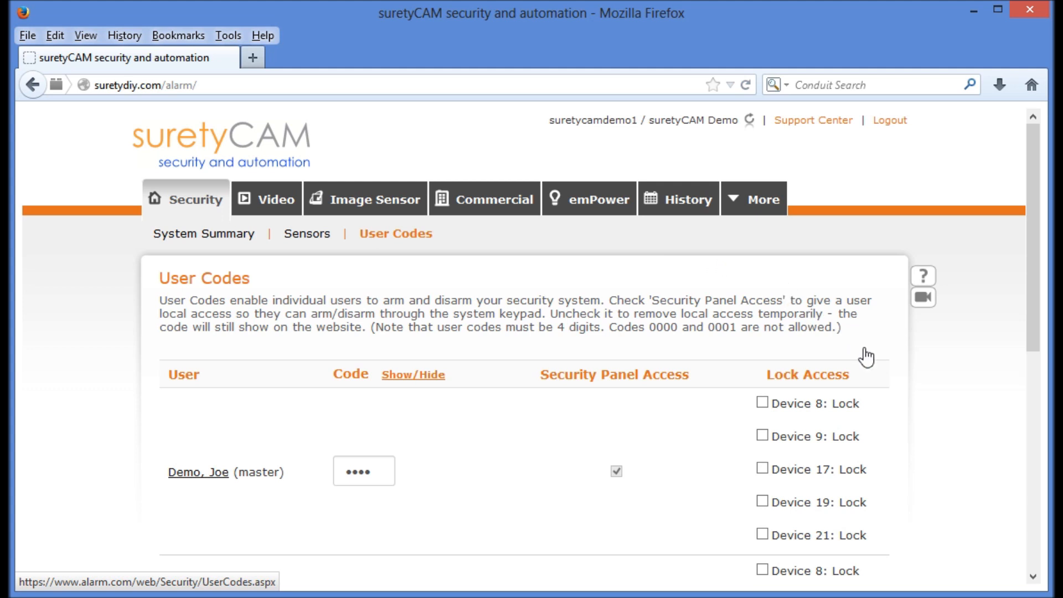
{"action": "mouse_move", "coordinate": [932, 361]}
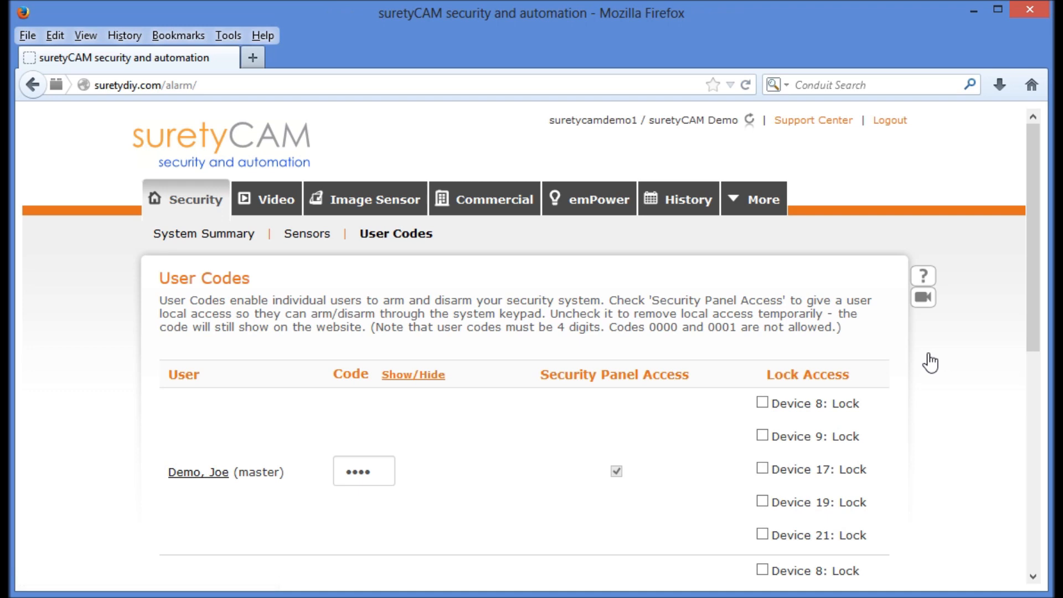
{"action": "scroll", "scroll_direction": "down", "scroll_amount": 3}
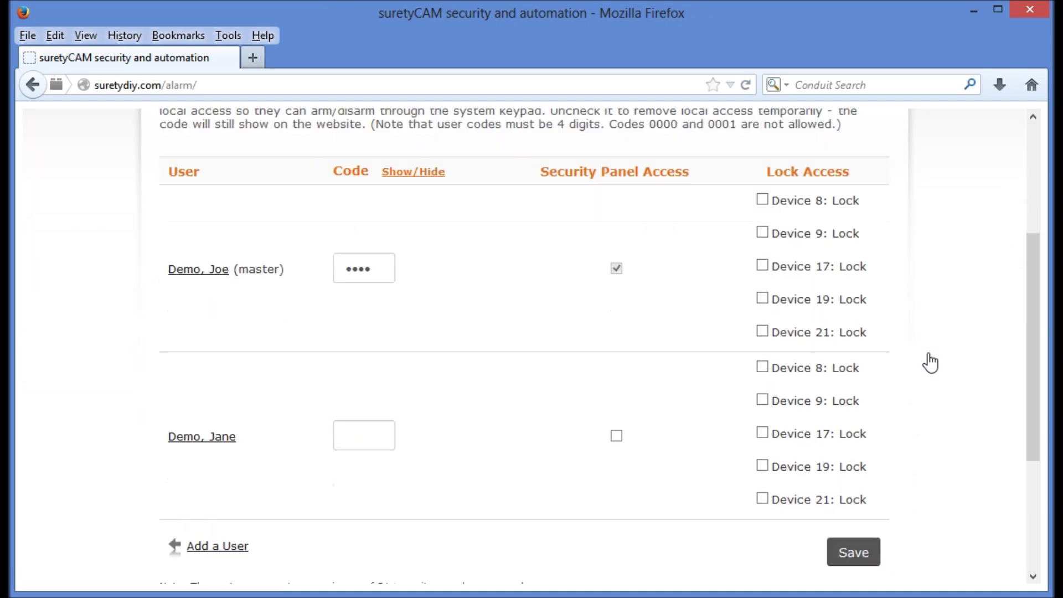
{"action": "scroll", "scroll_direction": "down", "scroll_amount": 3}
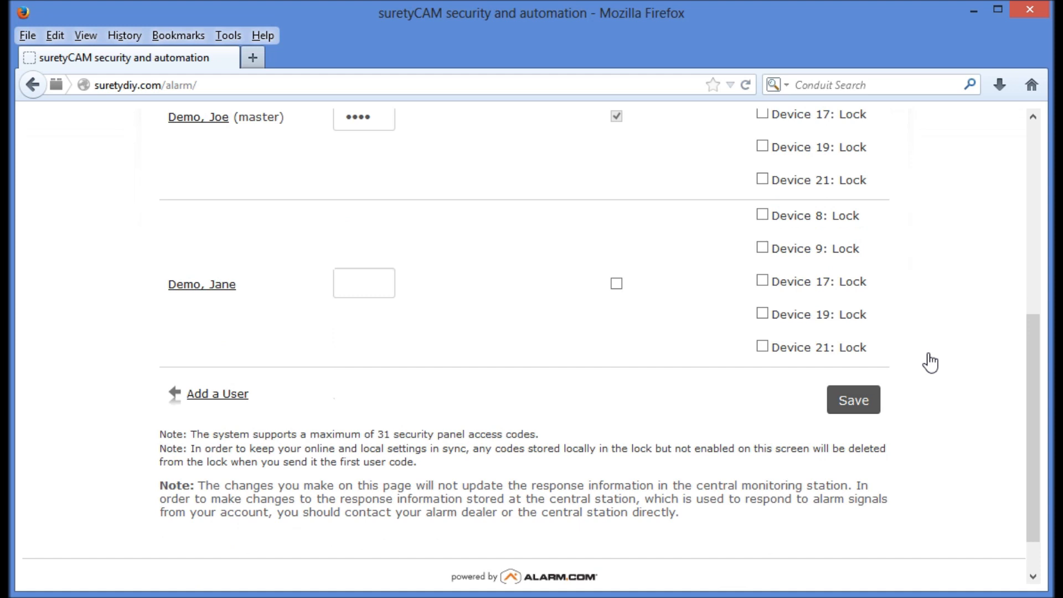
{"action": "mouse_move", "coordinate": [253, 387]}
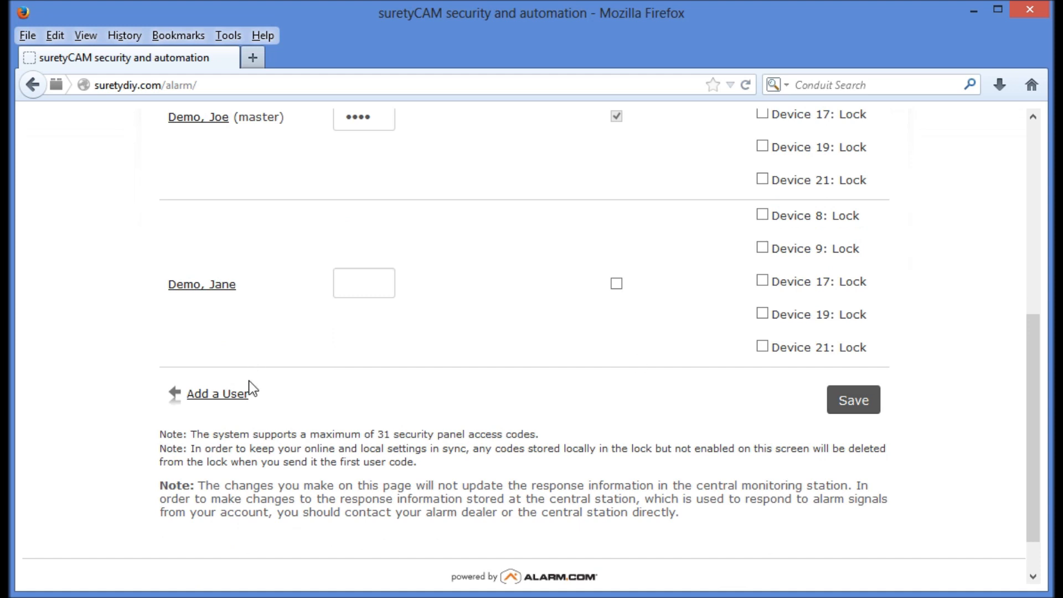
{"action": "mouse_move", "coordinate": [217, 393]}
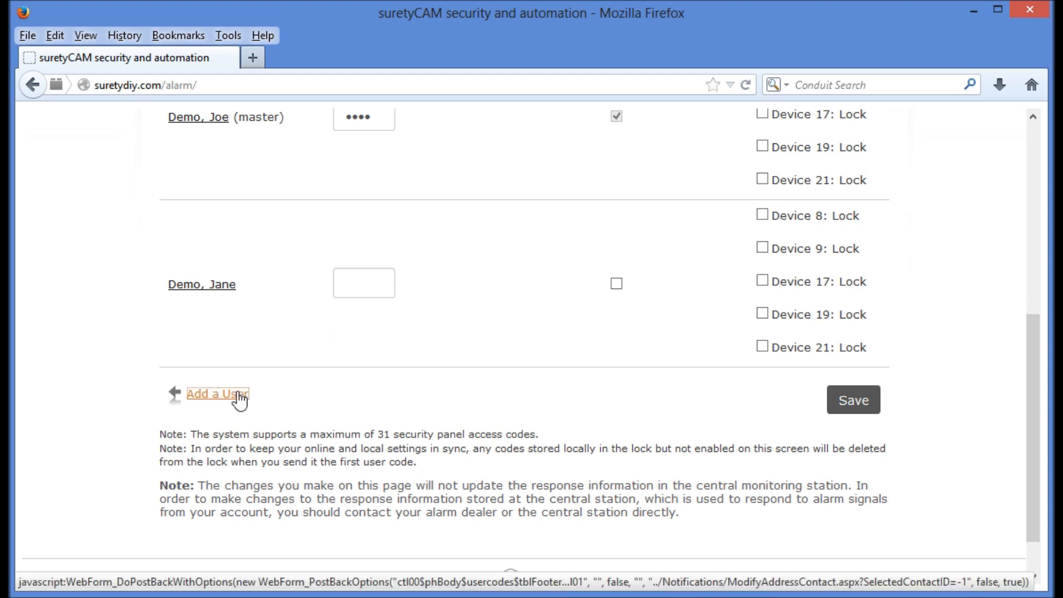
{"action": "left_click", "coordinate": [217, 393]}
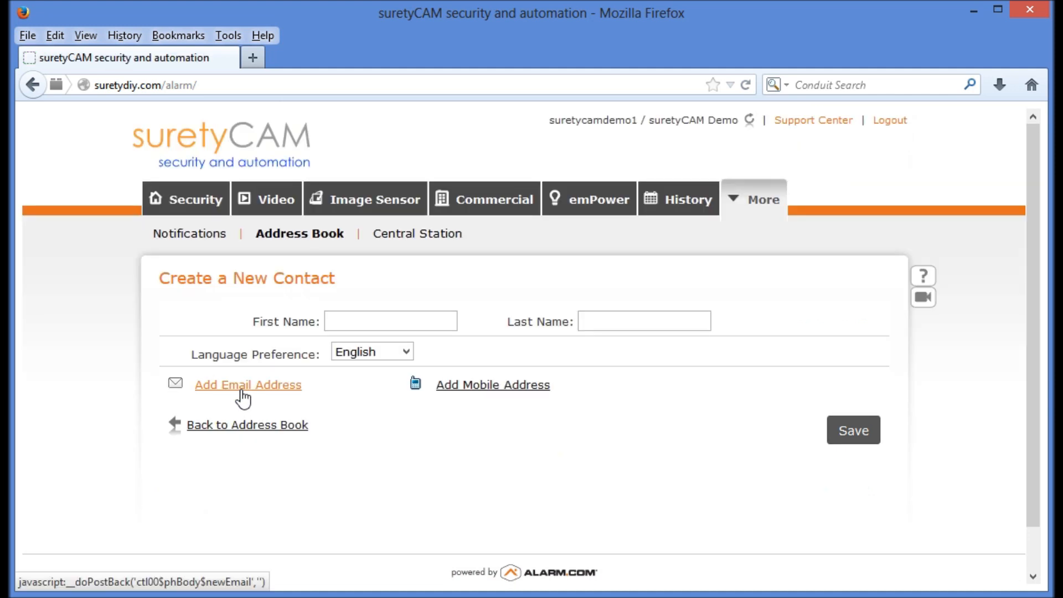
{"action": "left_click", "coordinate": [247, 384]}
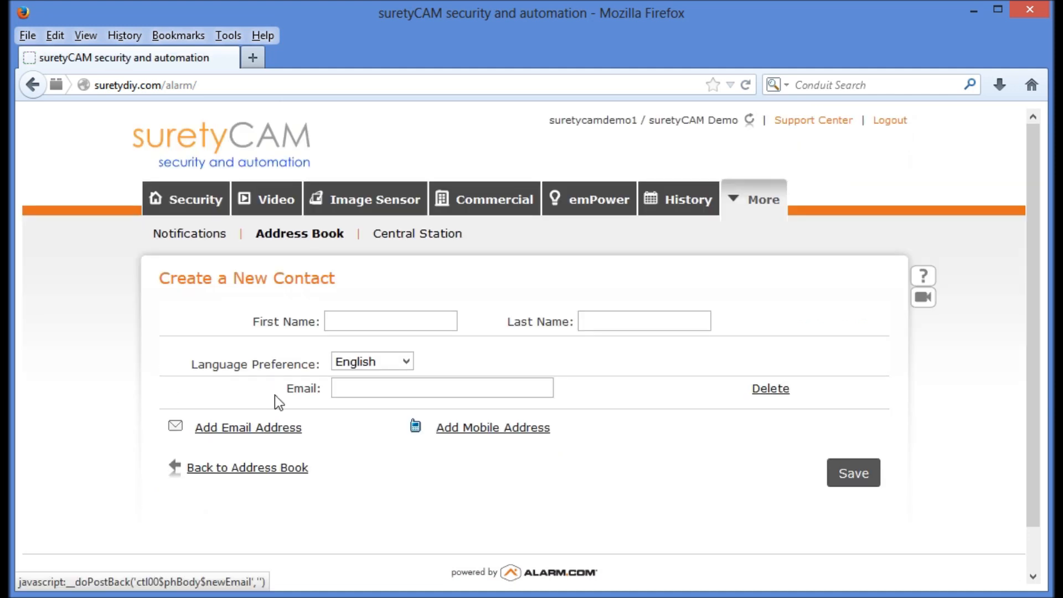
{"action": "mouse_move", "coordinate": [379, 394]}
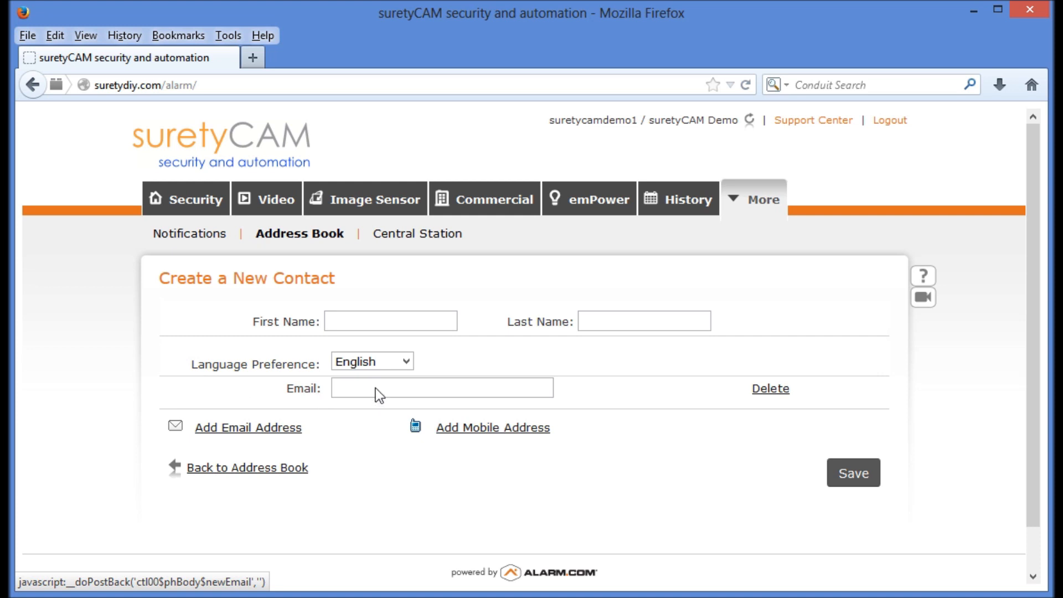
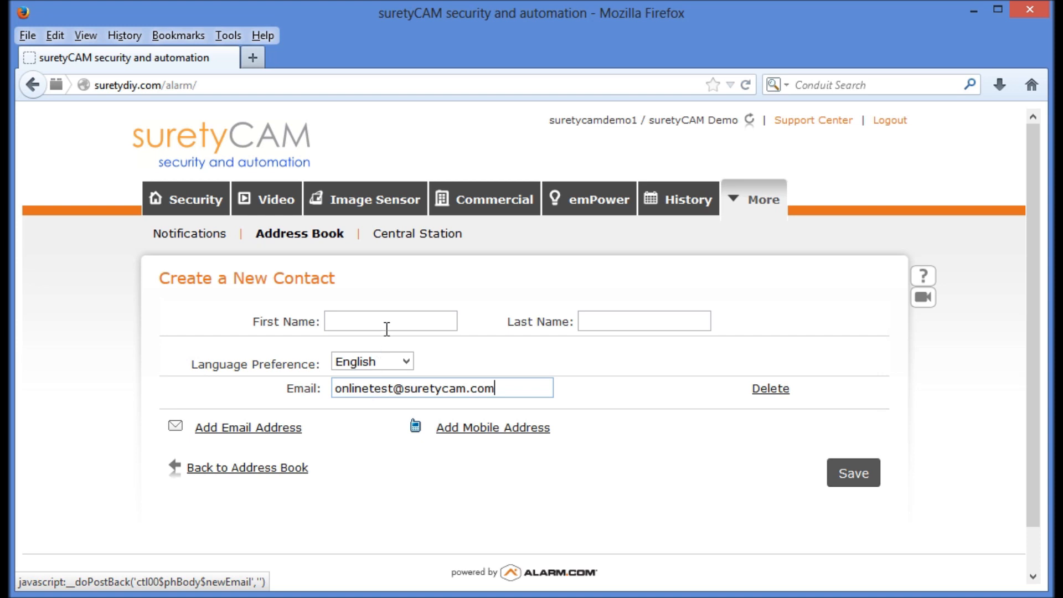
Step: Enter first name 'testing' and last name '12345' for the contact
{"action": "type", "text": "testing"}
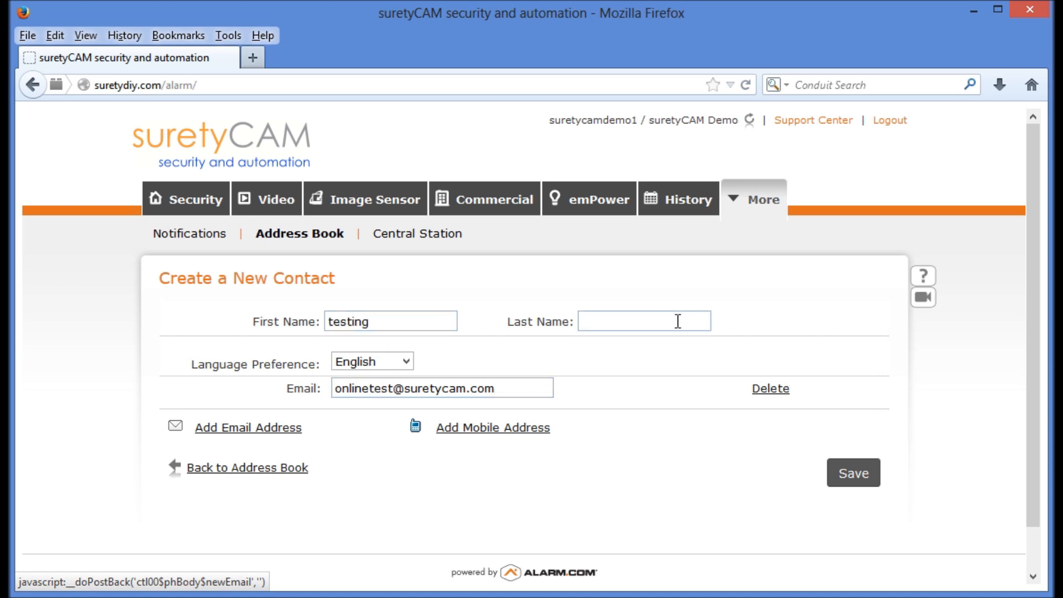
{"action": "type", "text": "12345"}
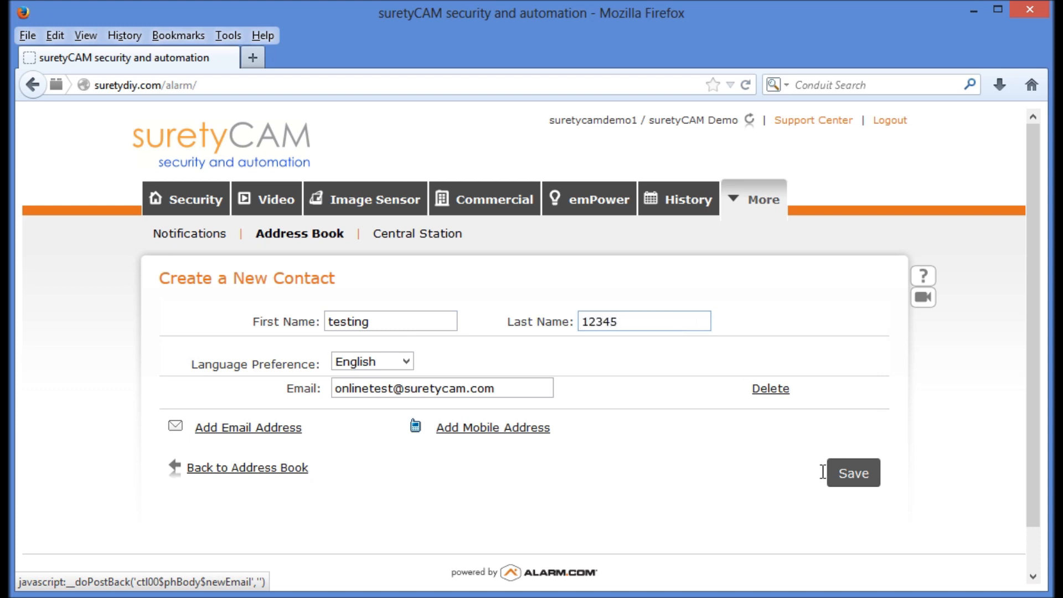
{"action": "mouse_move", "coordinate": [853, 473]}
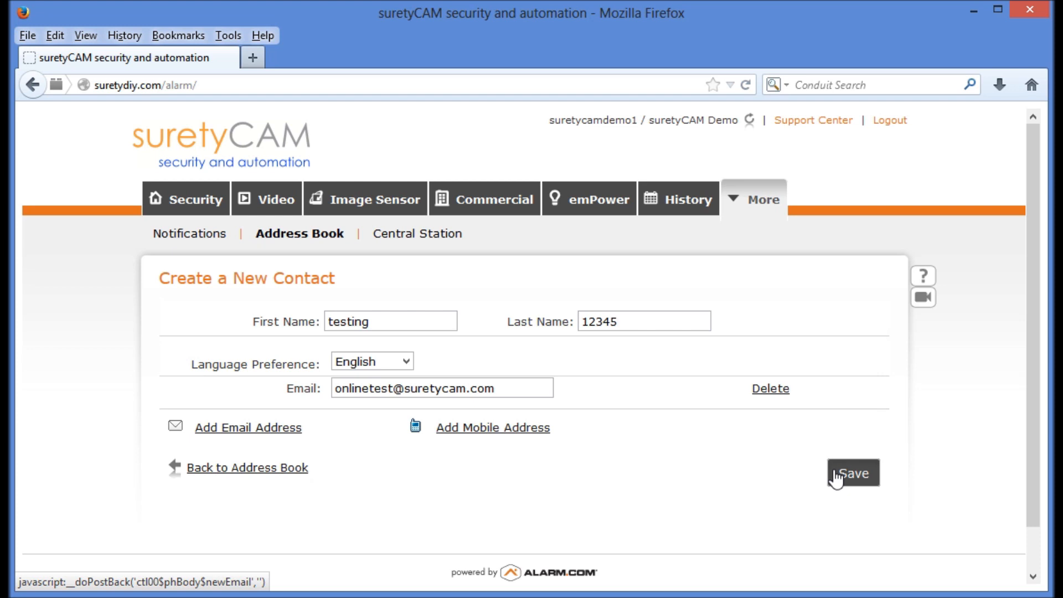
Step: Save the testing 12345 contact so it appears in the Address Book
{"action": "left_click", "coordinate": [852, 472]}
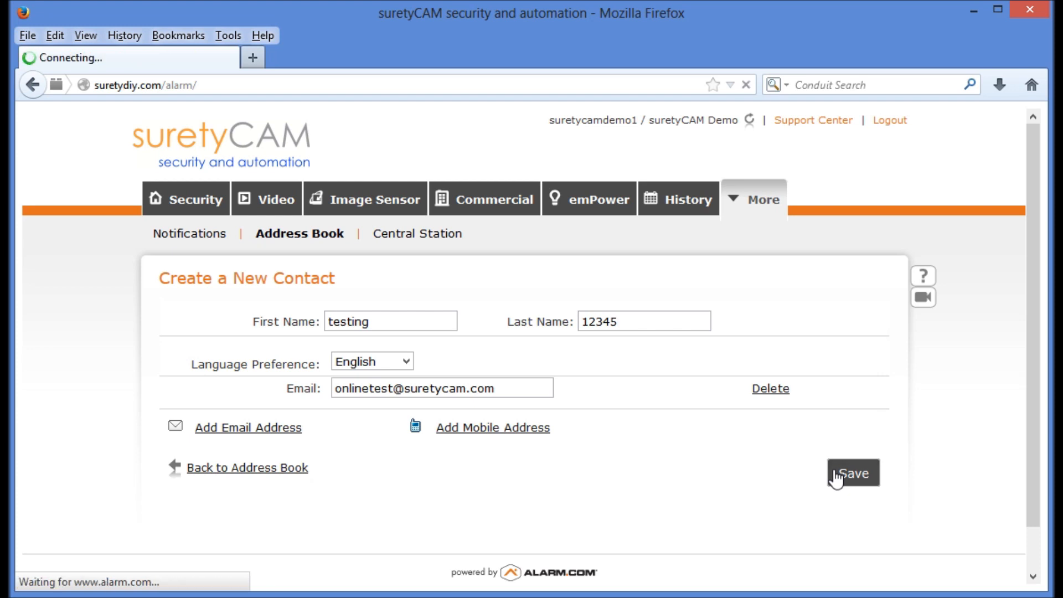
{"action": "left_click", "coordinate": [852, 473]}
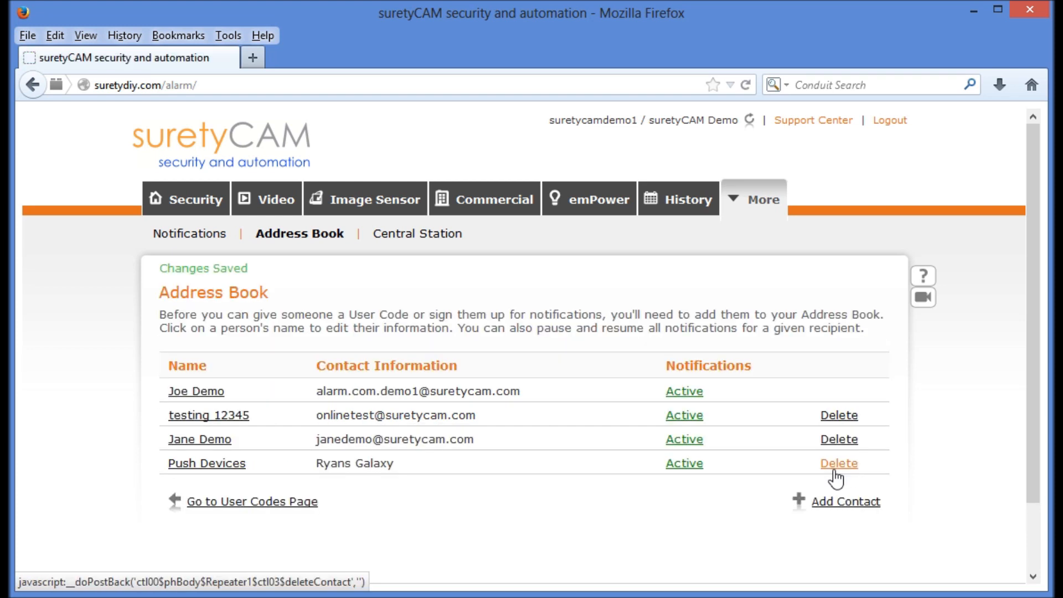
{"action": "left_click", "coordinate": [839, 463]}
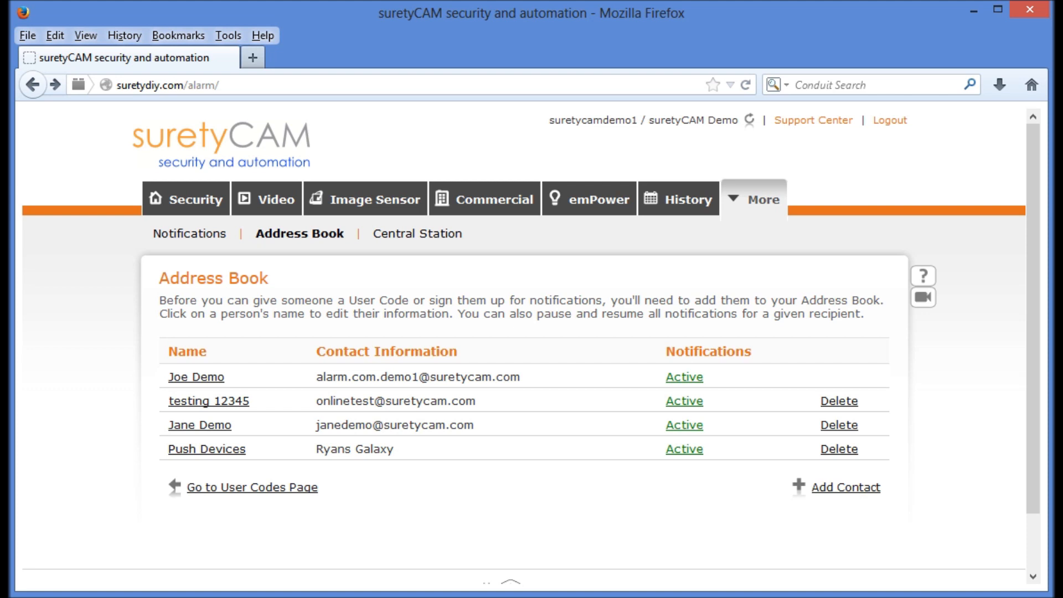